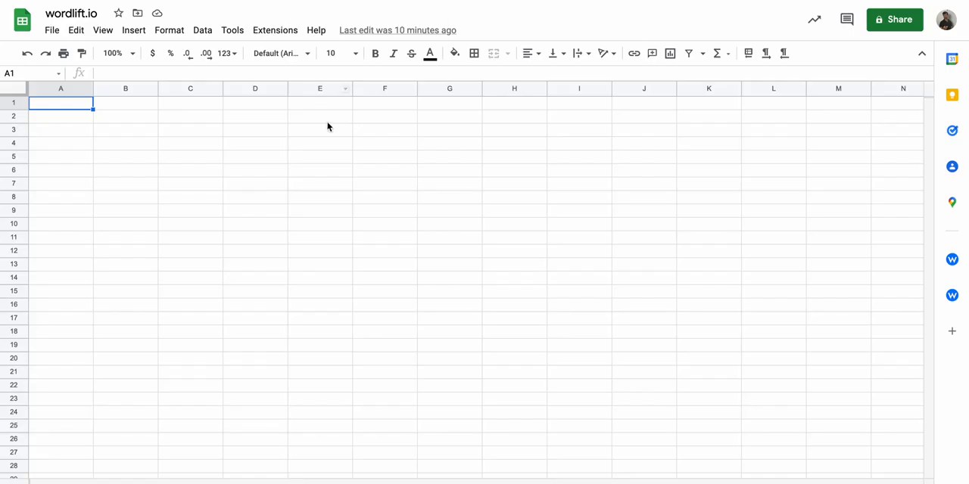
mouse_move(342, 154)
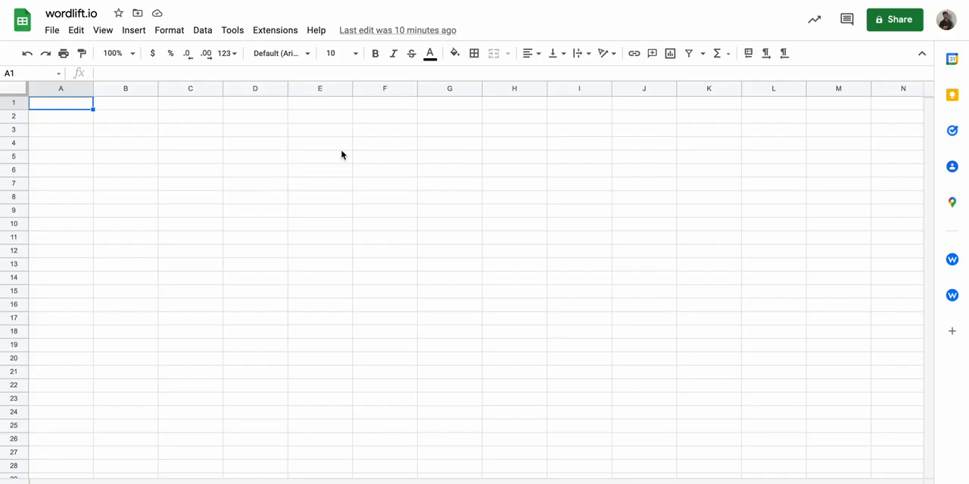
mouse_move(748, 281)
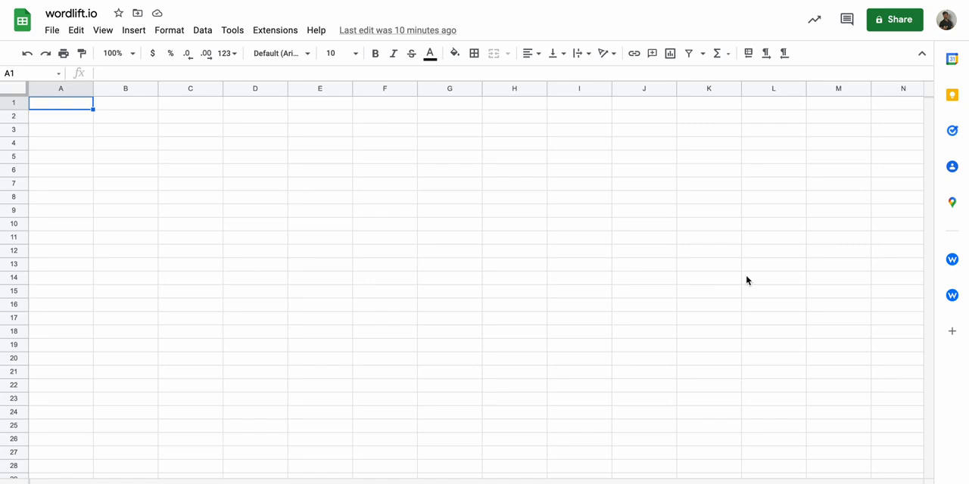
mouse_move(835, 301)
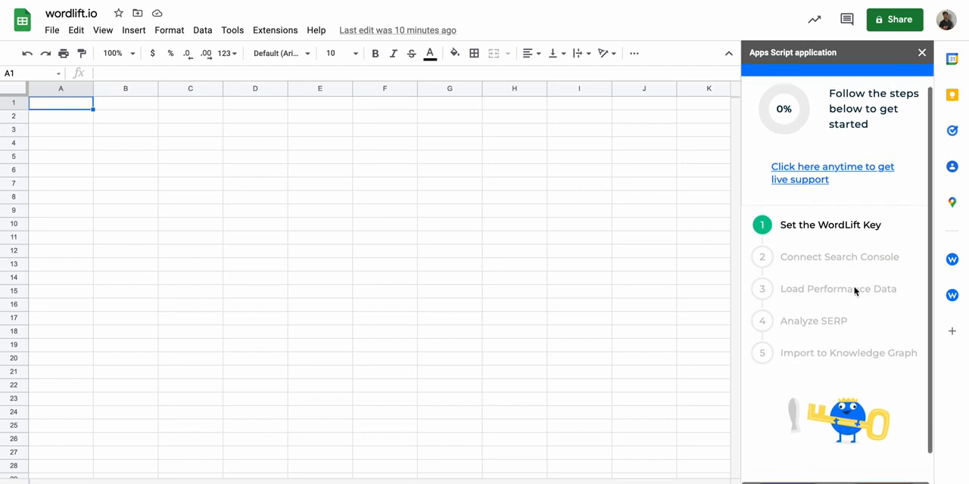
Begin the WordLift setup and enter the WordLift key looked up from WordPress.
scroll(down, 3)
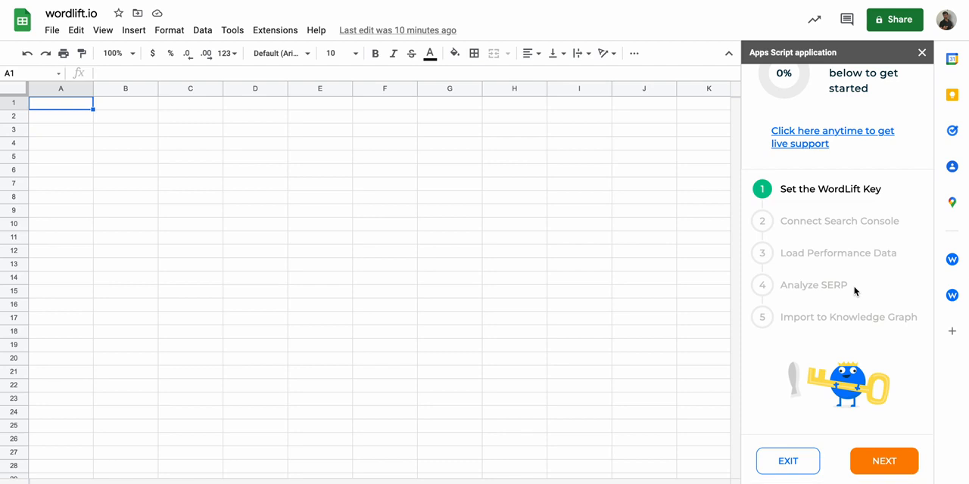
mouse_move(855, 386)
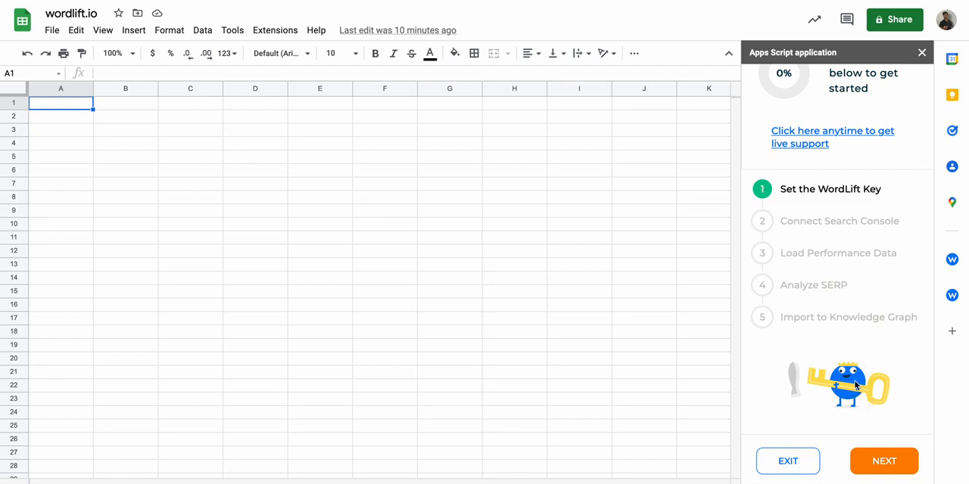
click(884, 460)
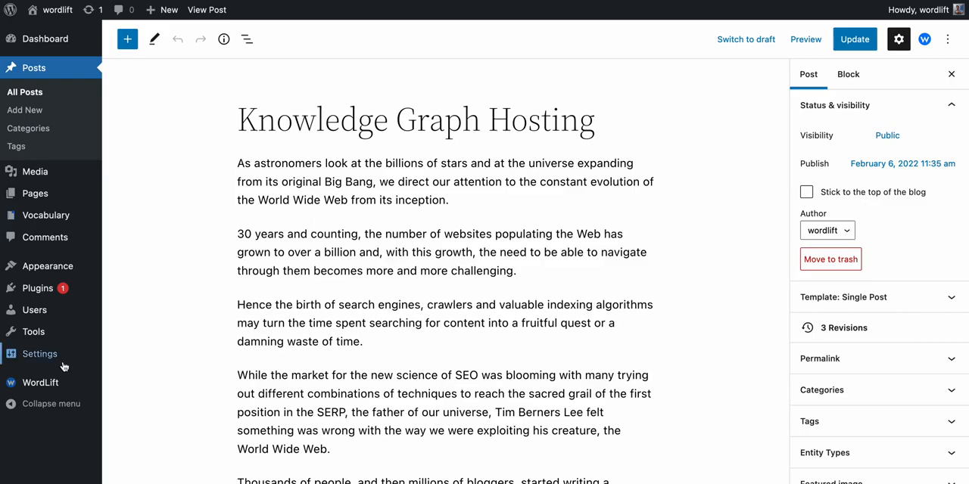
click(42, 381)
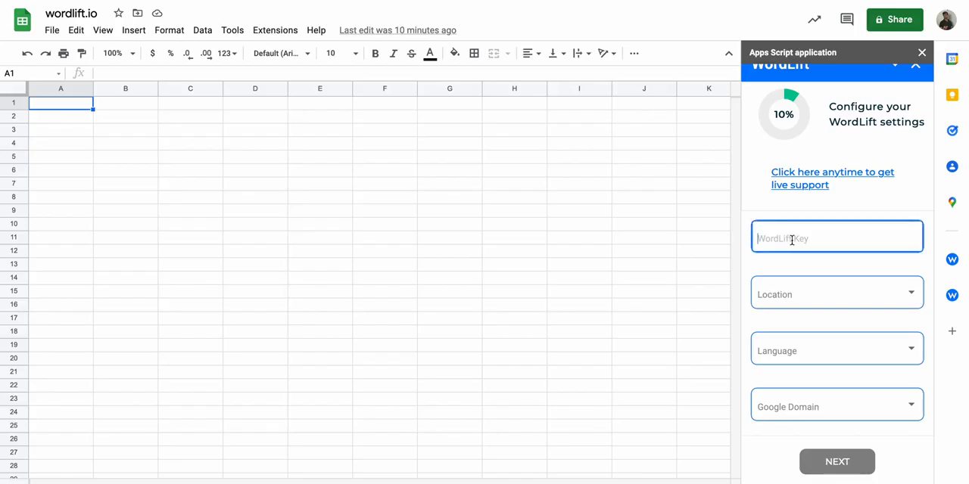
click(835, 293)
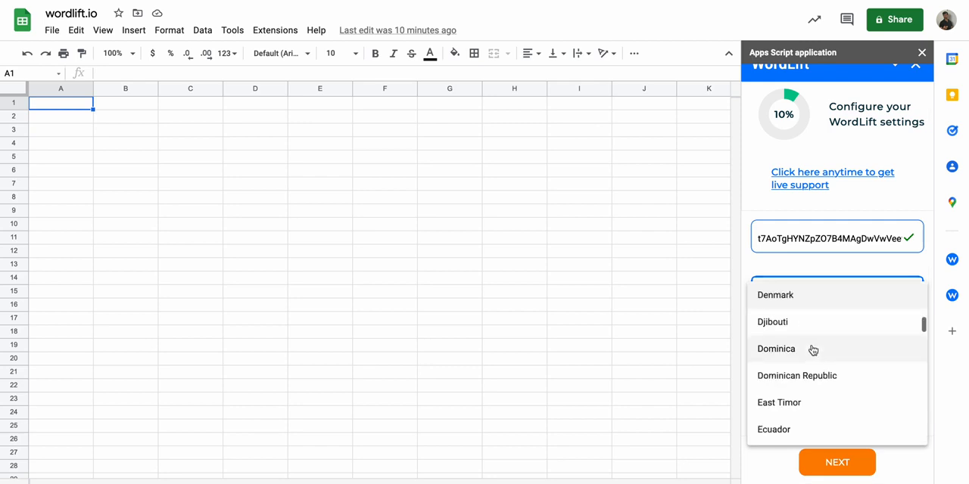
Choose English and google.com as the search domain and continue to Search Console.
scroll(down, 3)
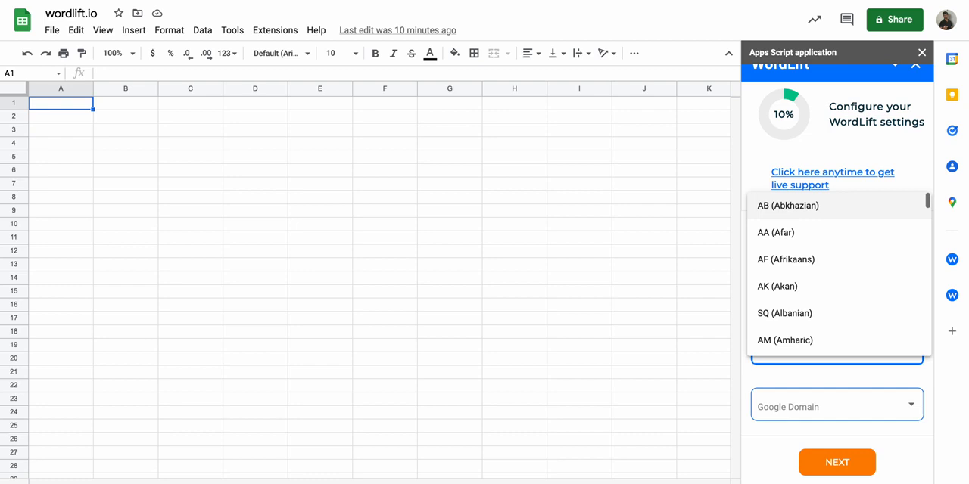
click(836, 406)
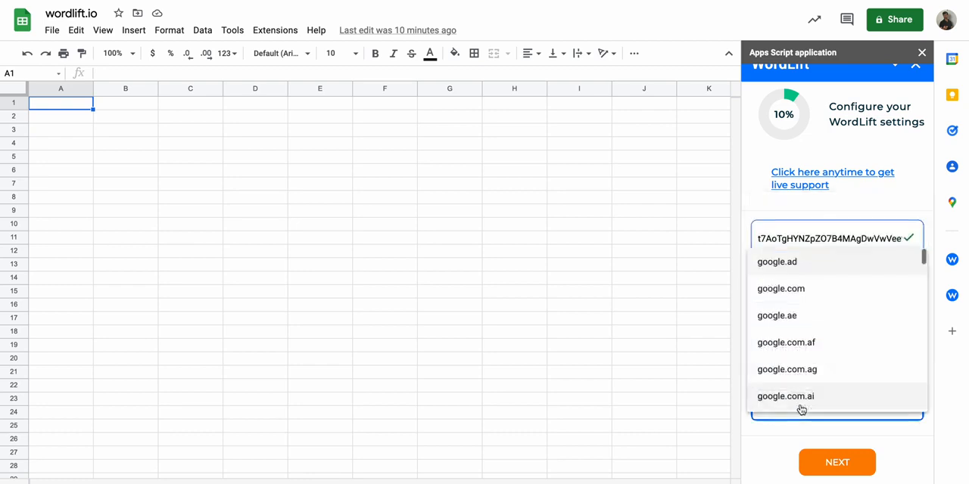
click(781, 287)
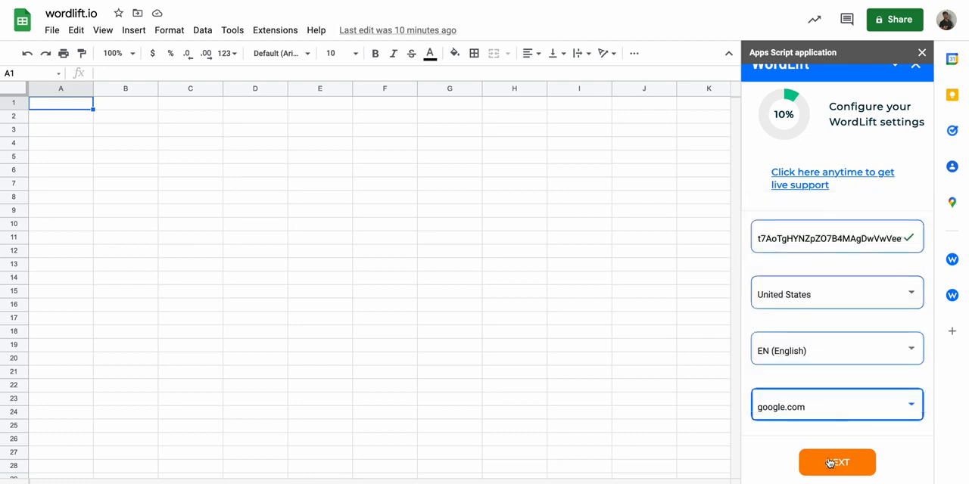
click(835, 463)
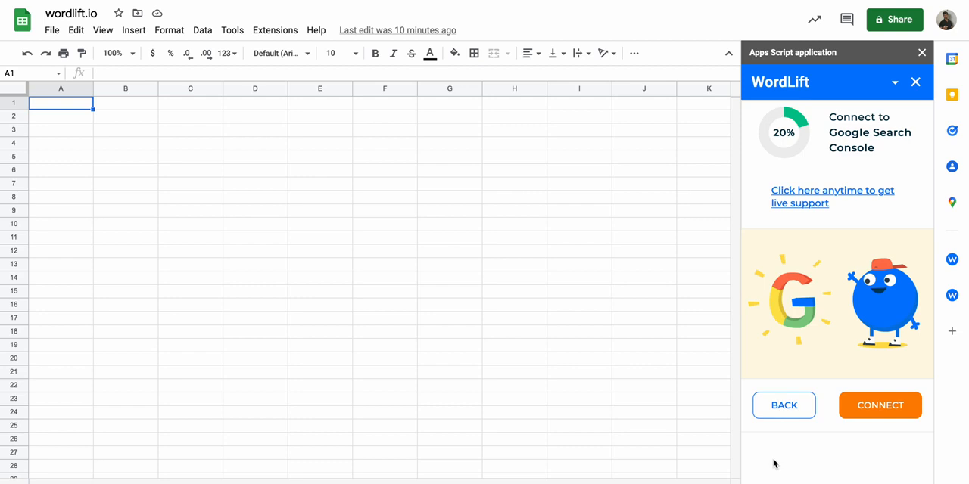
mouse_move(817, 395)
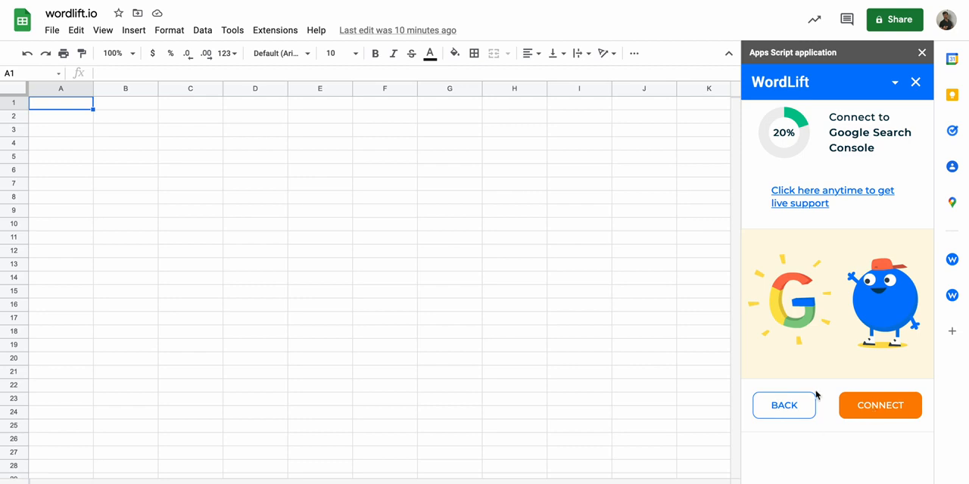
Connect to Google Search Console, grant access and pick sc-domain:wordlift.io from the site list.
click(879, 406)
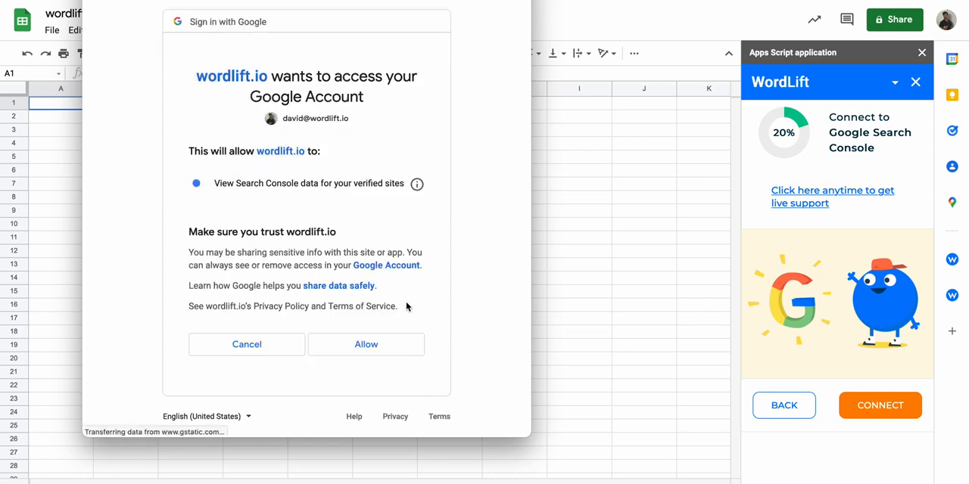
click(366, 345)
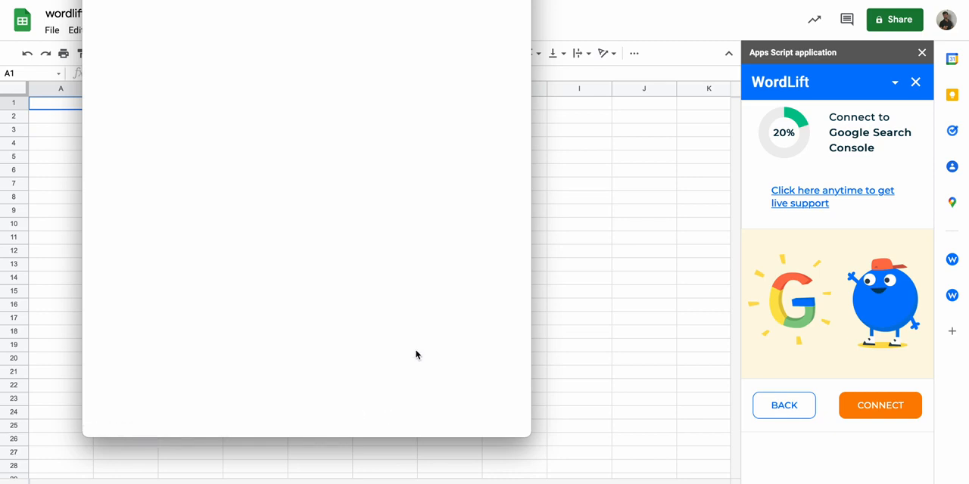
click(879, 406)
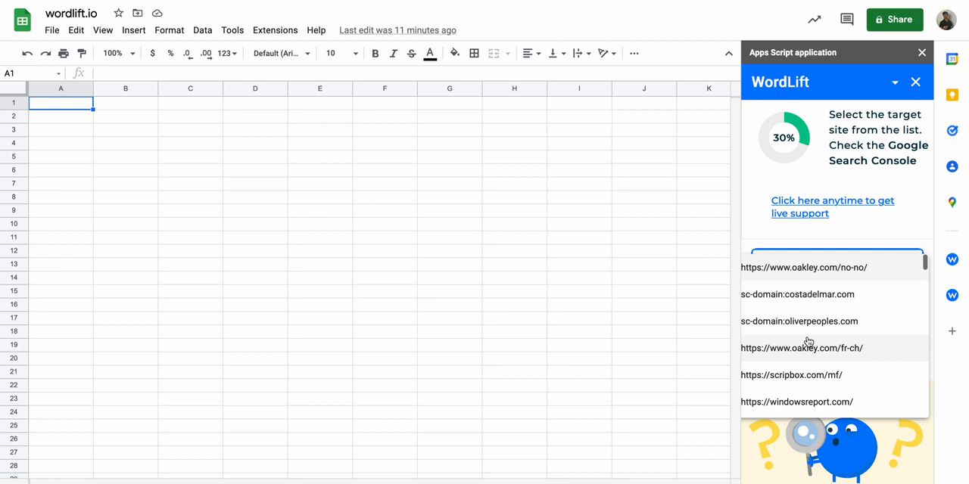
scroll(down, 3)
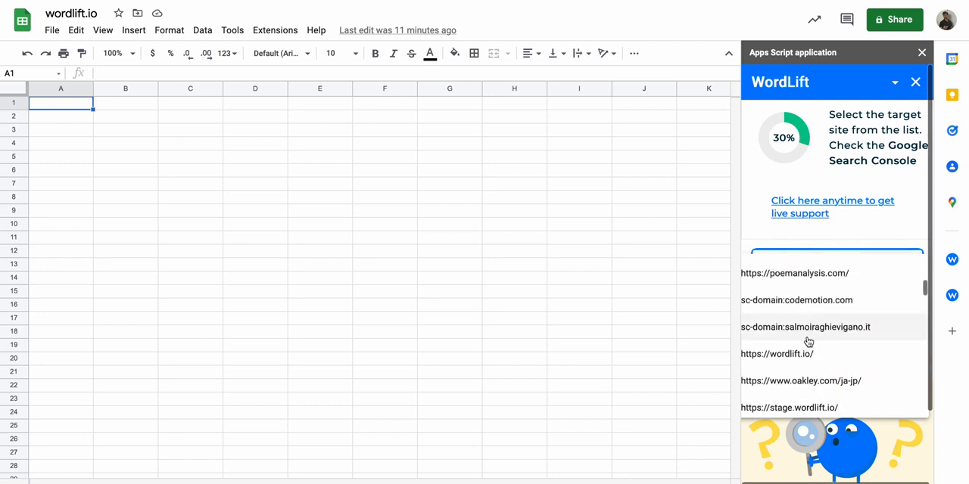
scroll(down, 3)
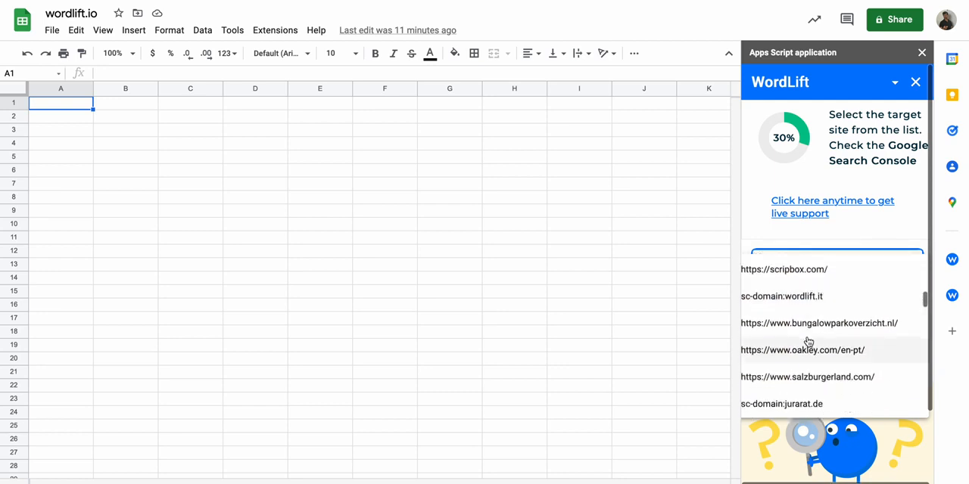
scroll(down, 3)
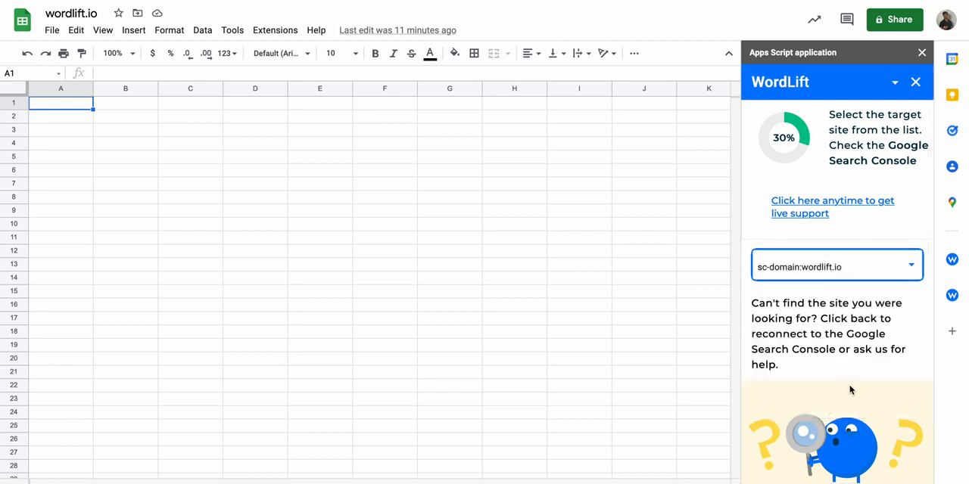
scroll(down, 3)
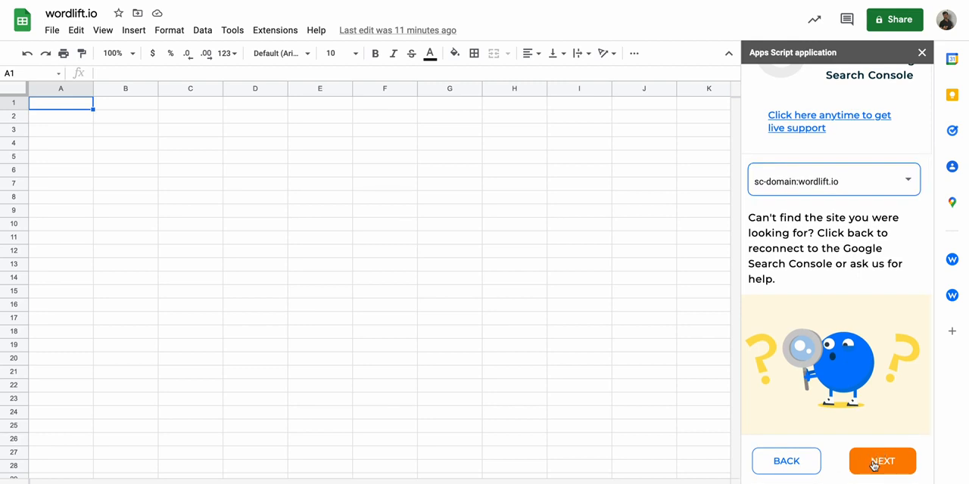
Load Last 30 Days performance data with Ignore URLs checked into the sheet.
click(881, 460)
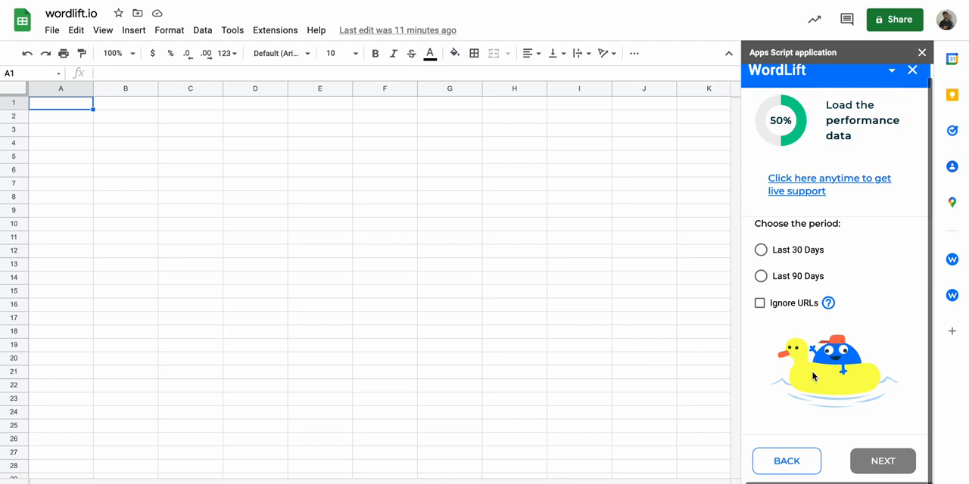
click(760, 250)
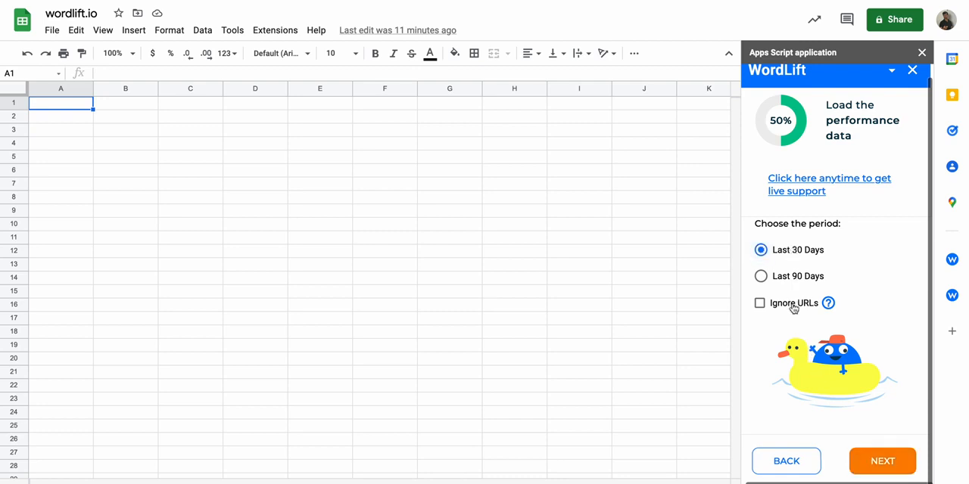
click(760, 302)
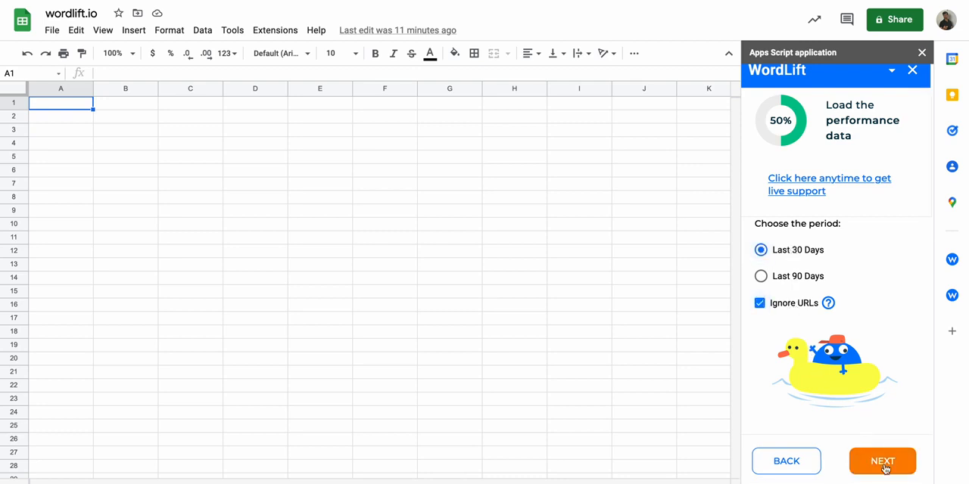
click(882, 460)
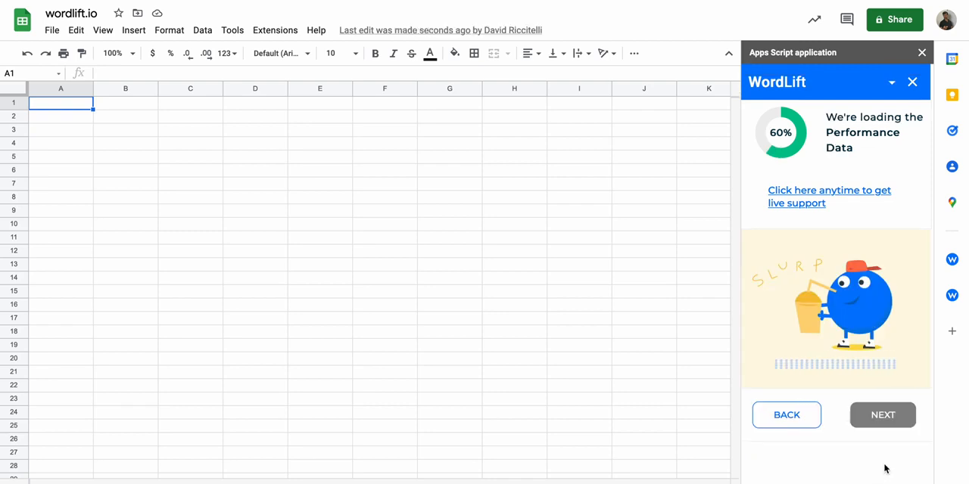
click(882, 415)
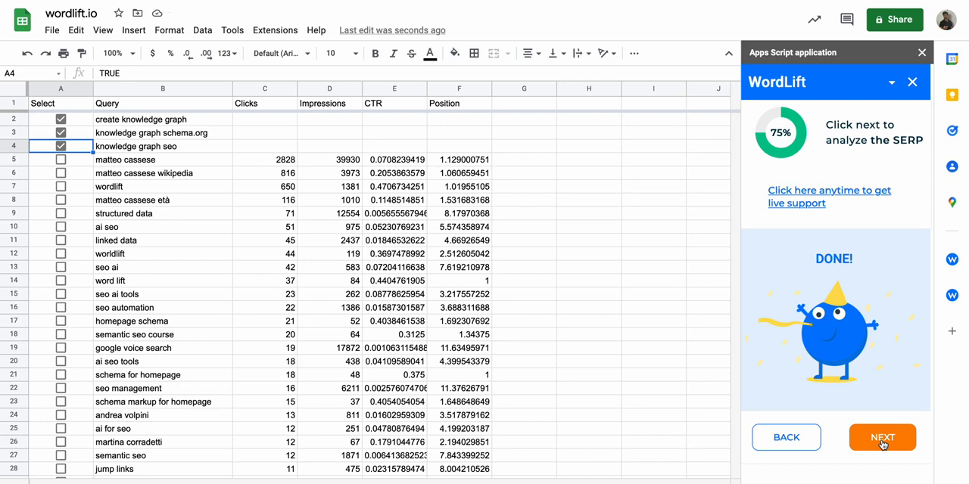
Run the SERP analysis on the ticked queries and widen the Keyword column.
click(881, 437)
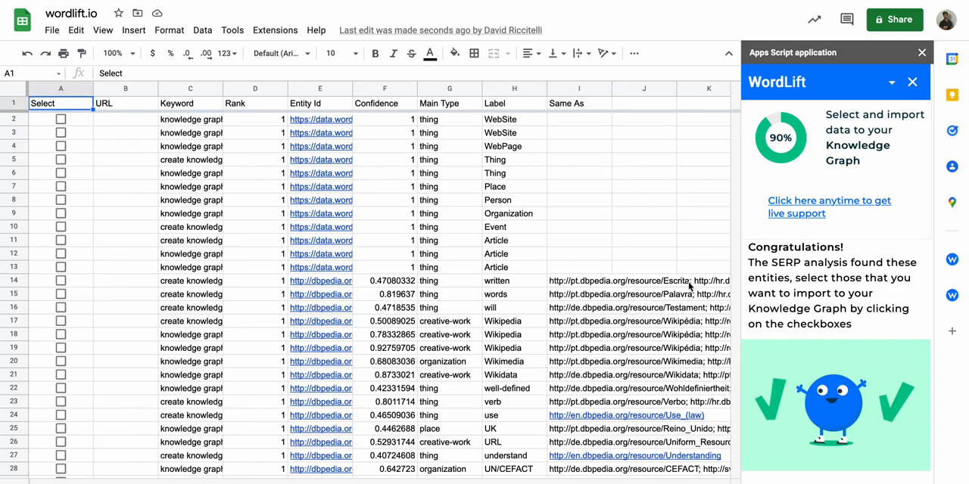
mouse_move(386, 272)
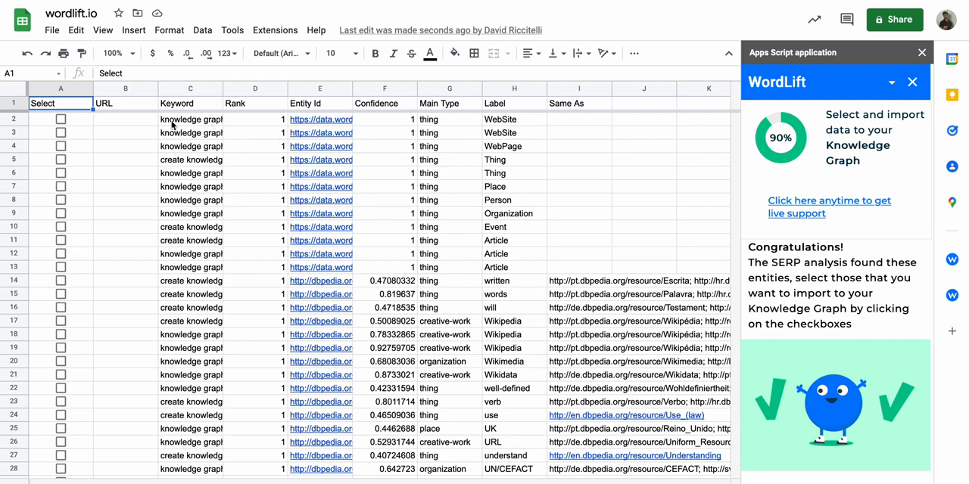
mouse_move(198, 108)
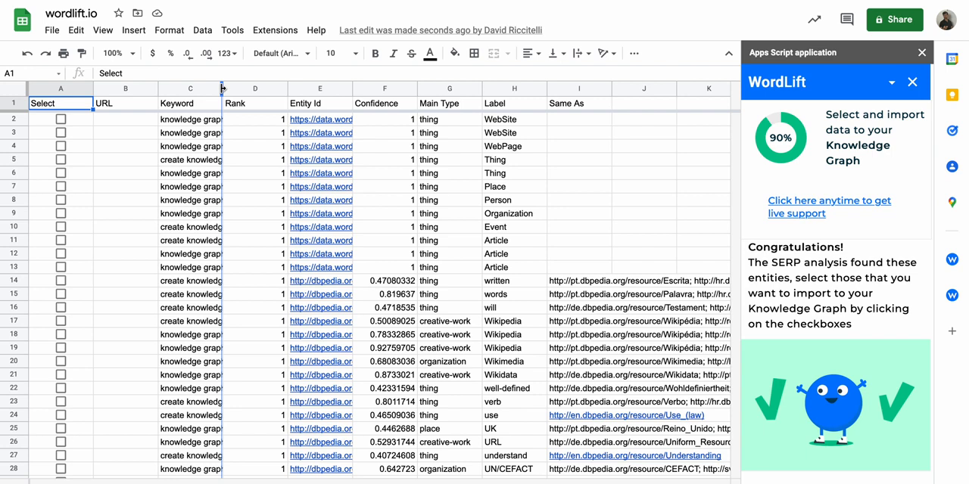
drag(221, 88, 265, 88)
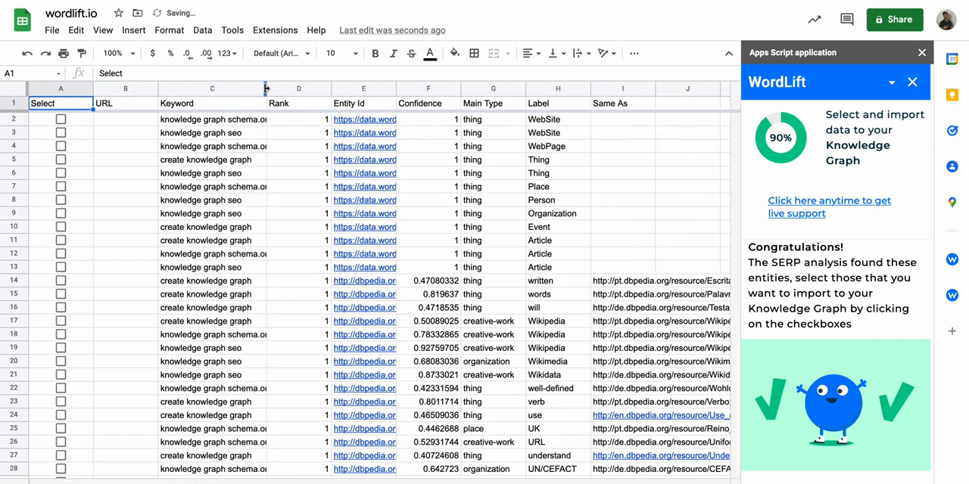
drag(265, 88, 234, 88)
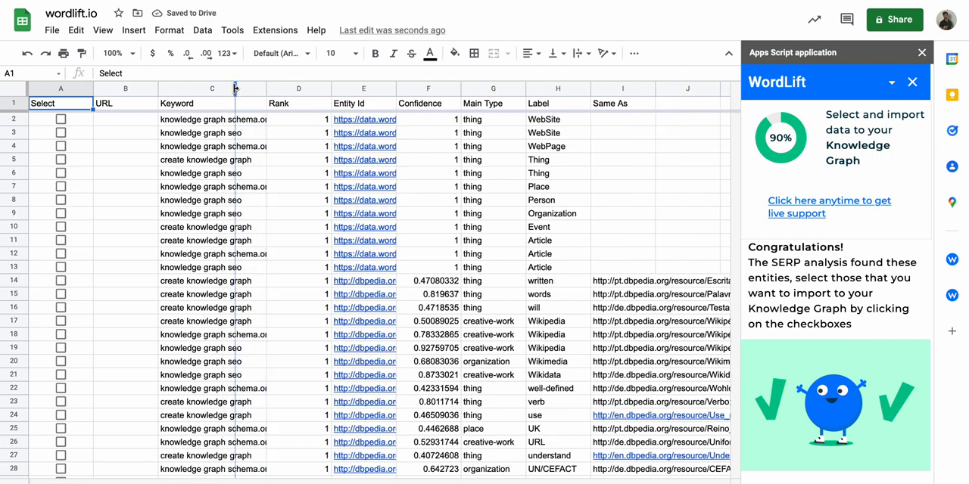
click(269, 118)
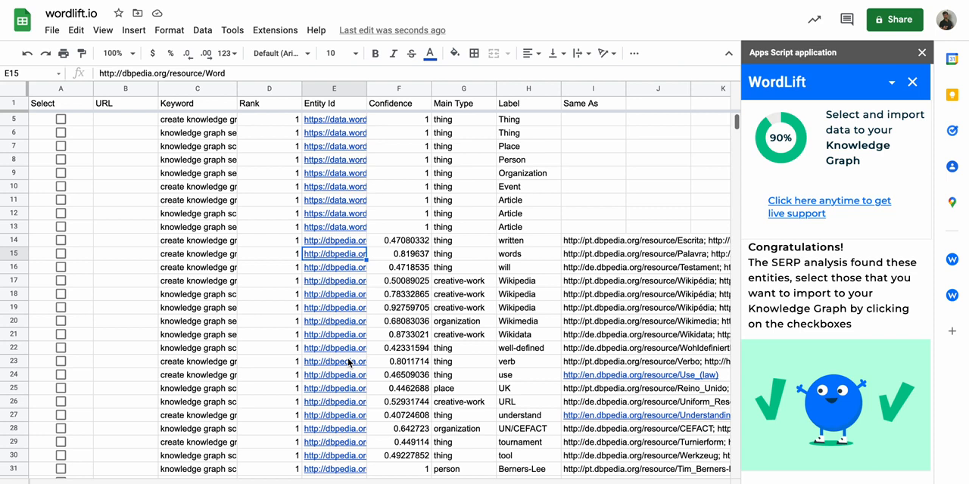
mouse_move(362, 112)
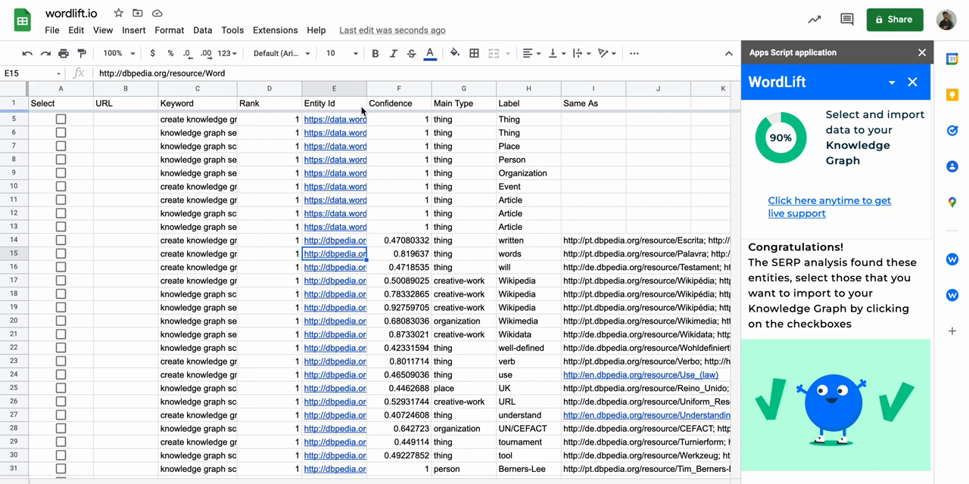
Widen Entity Id to show full URLs and inspect Main Type and Same As values.
drag(359, 88, 492, 88)
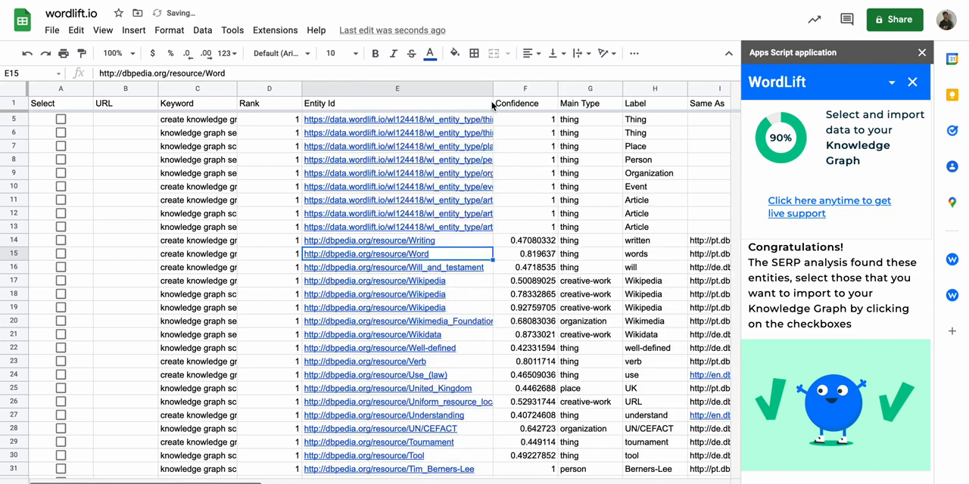
click(525, 266)
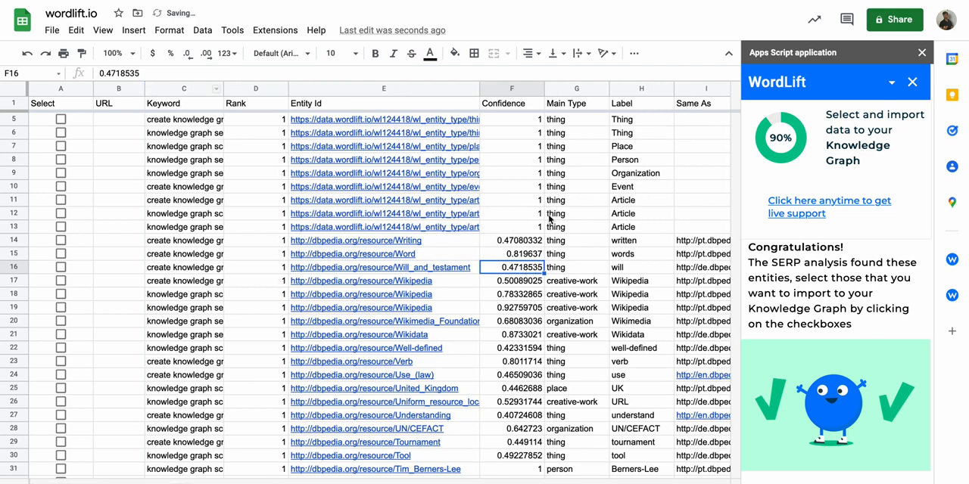
click(575, 241)
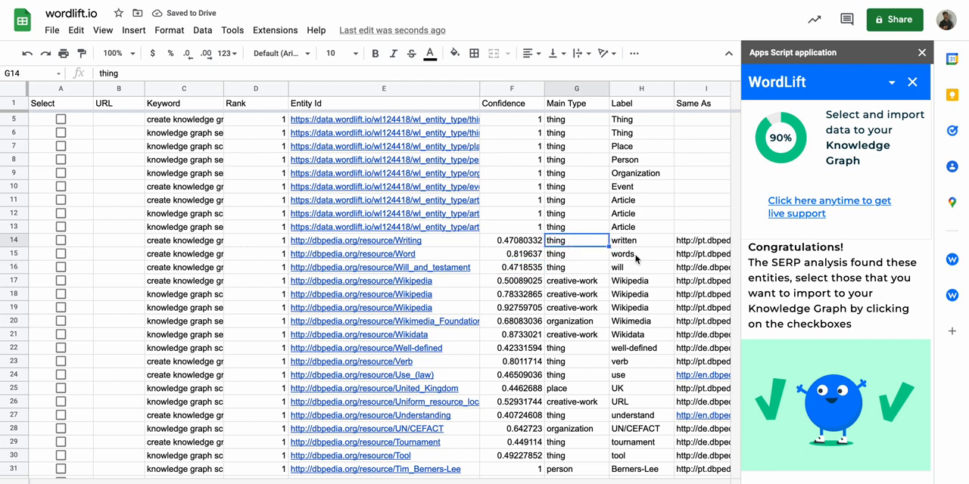
click(702, 239)
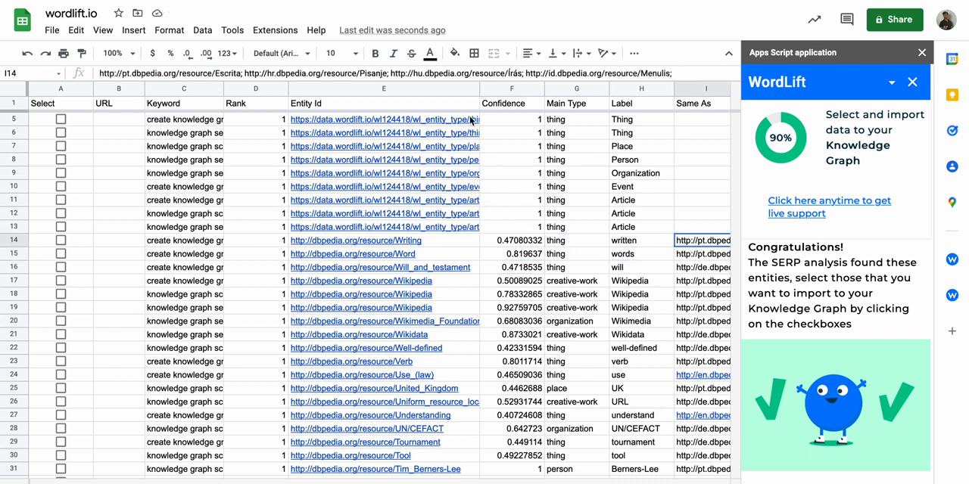
click(383, 103)
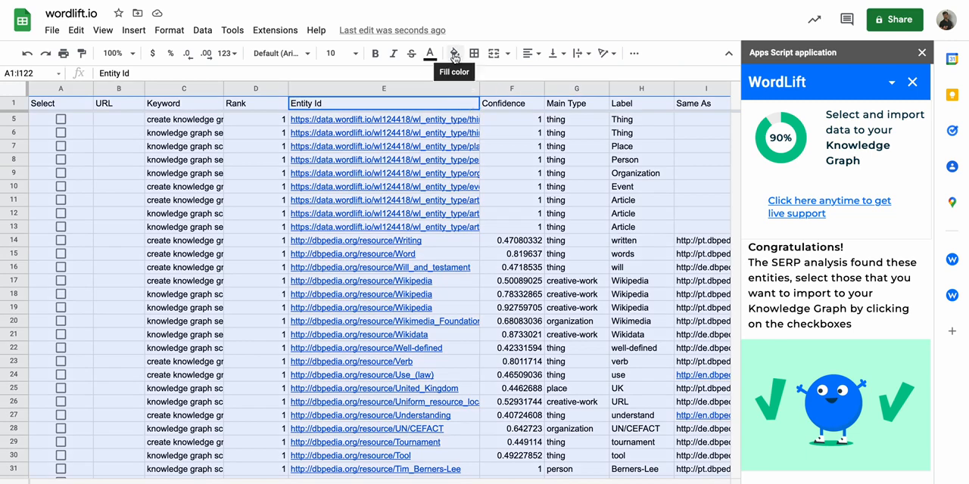
mouse_move(473, 53)
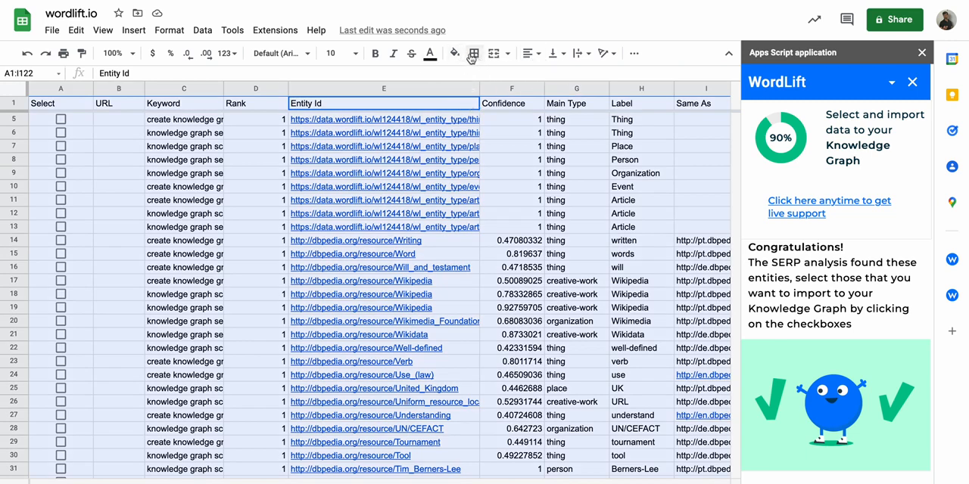
Create a filter on the table and set Confidence to greater than or equal to 0.9.
click(634, 53)
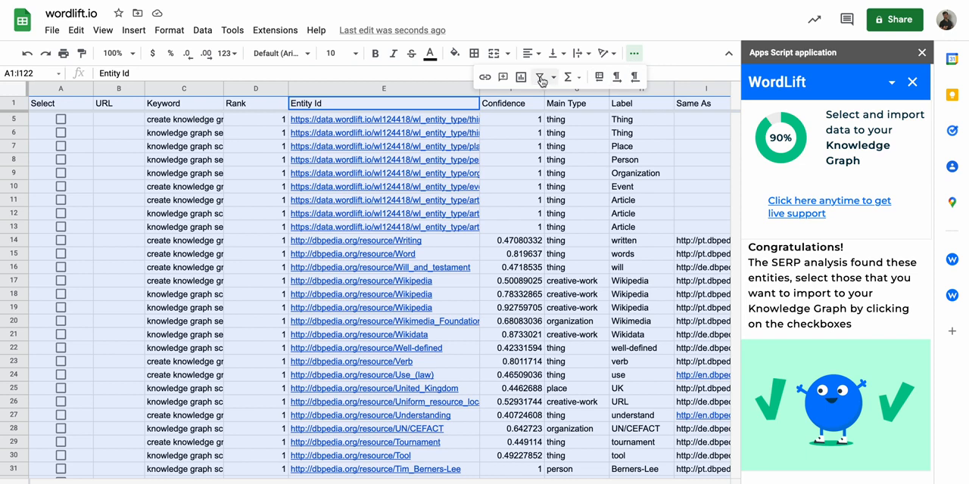
click(539, 76)
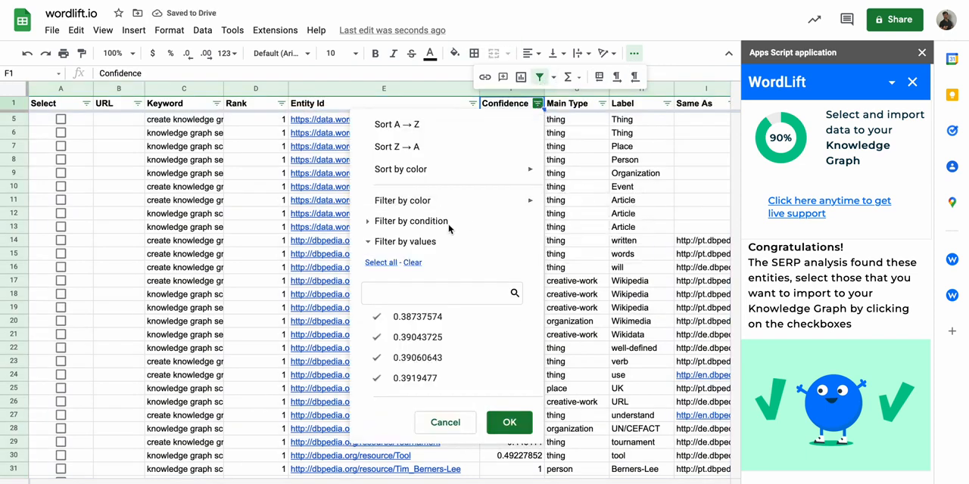
click(412, 221)
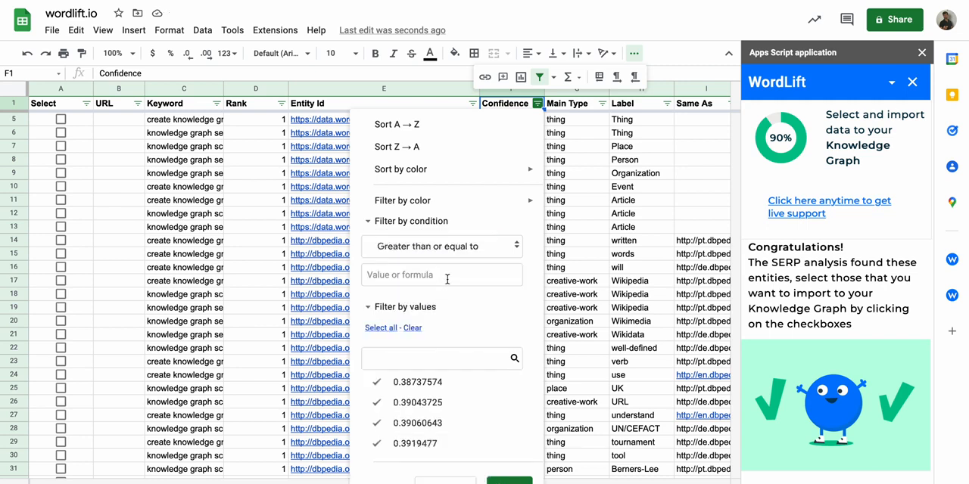
text(0.9)
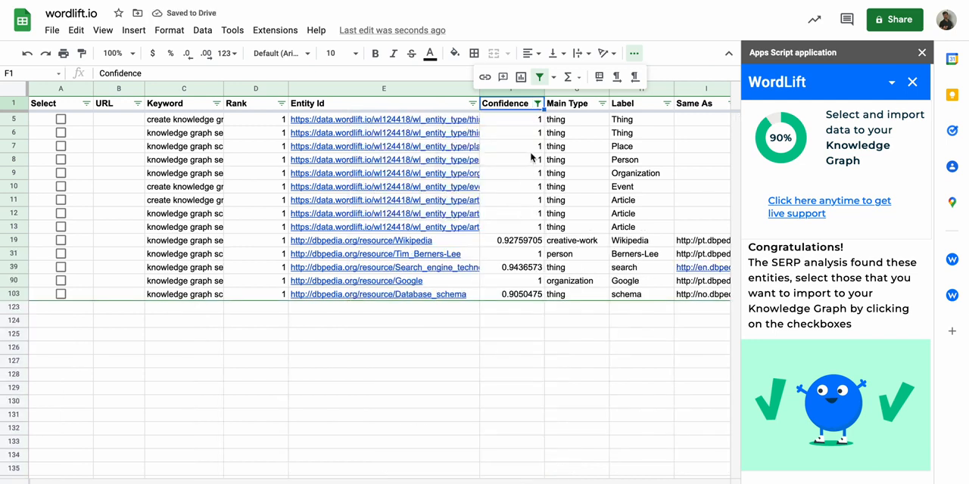
mouse_move(551, 230)
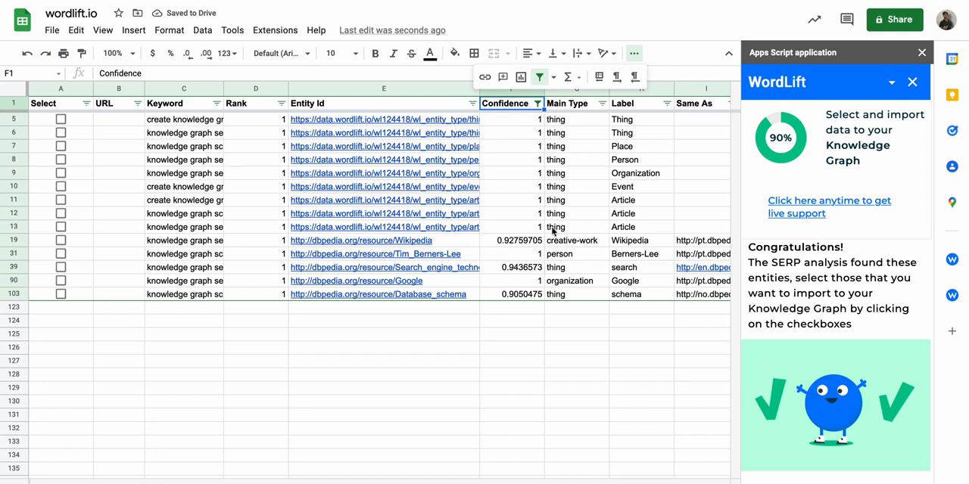
Lower the Confidence filter threshold to 0.8 and apply it.
click(539, 103)
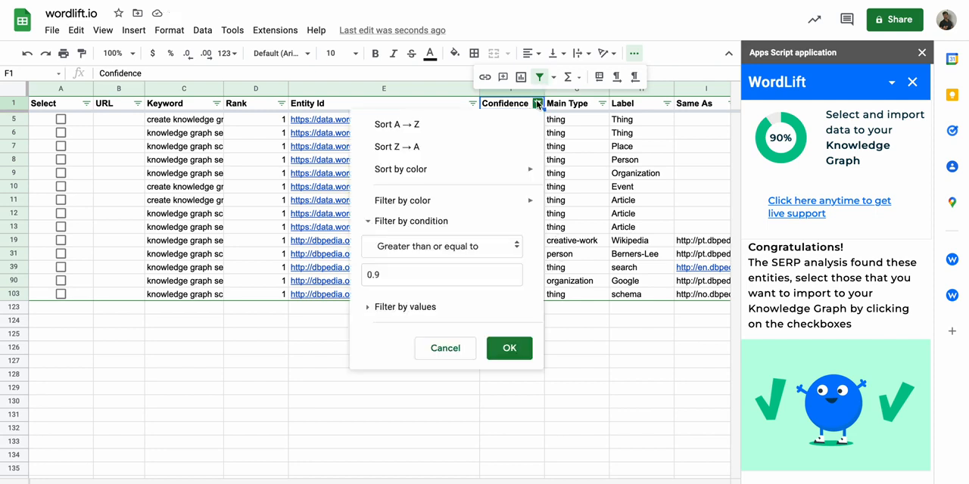
text(0.8)
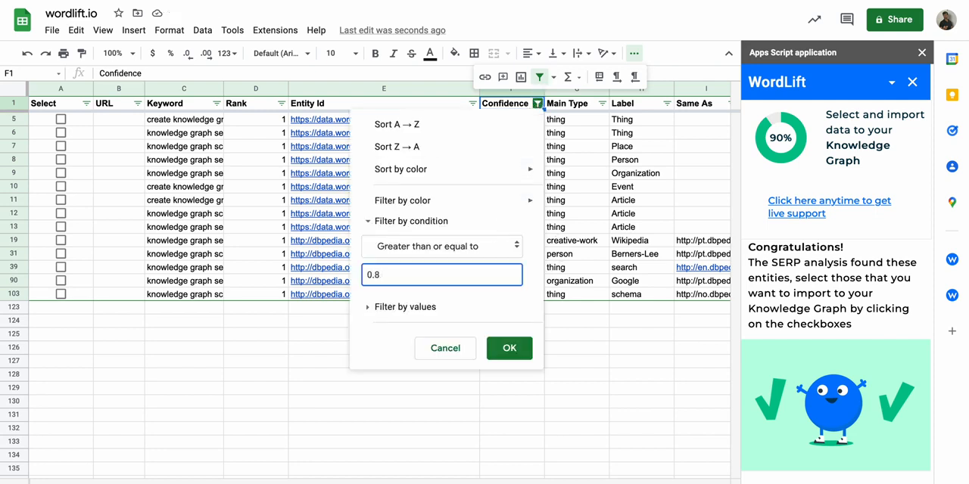
click(509, 348)
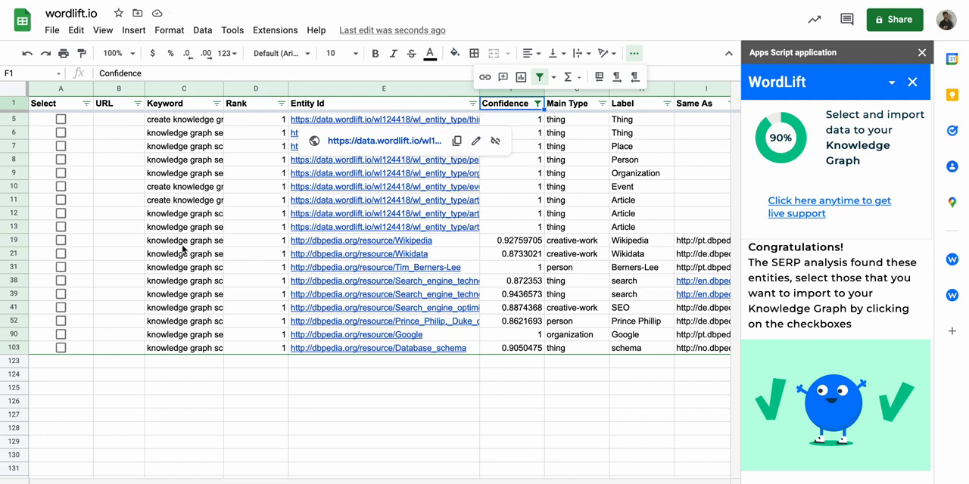
Tick the Select checkboxes on the high-confidence DBpedia entity rows.
click(61, 239)
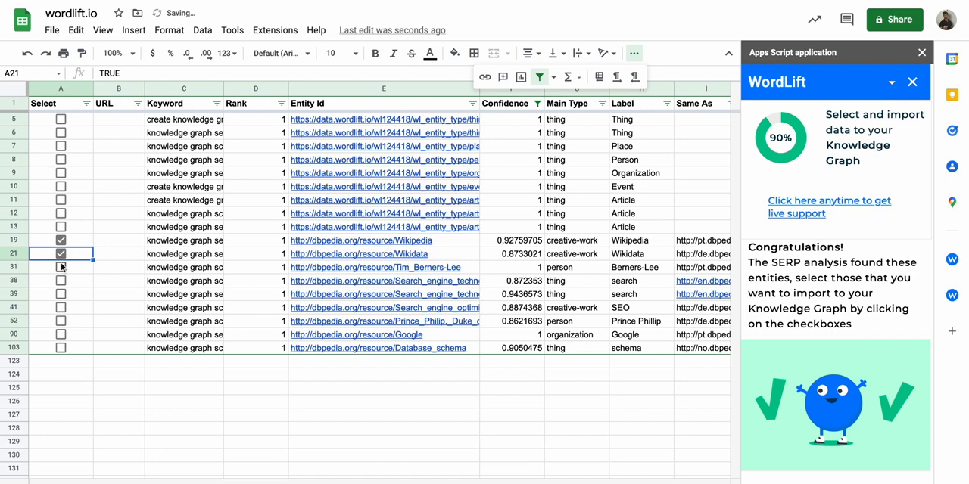
click(61, 267)
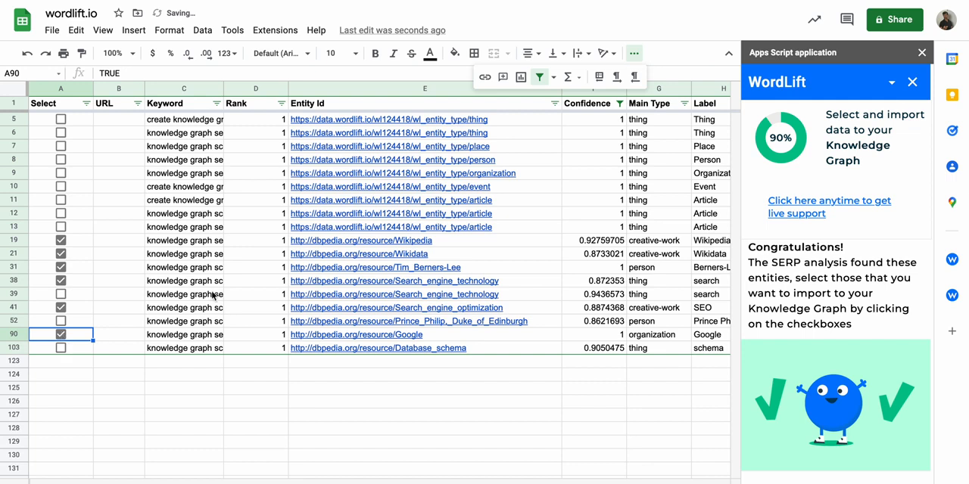
scroll(down, 3)
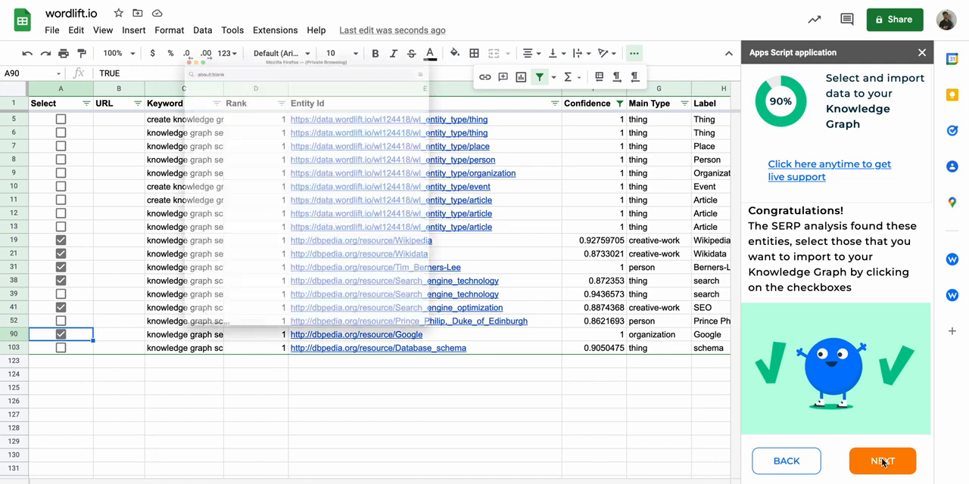
Import the ticked entities into the knowledge graph via Next.
click(881, 461)
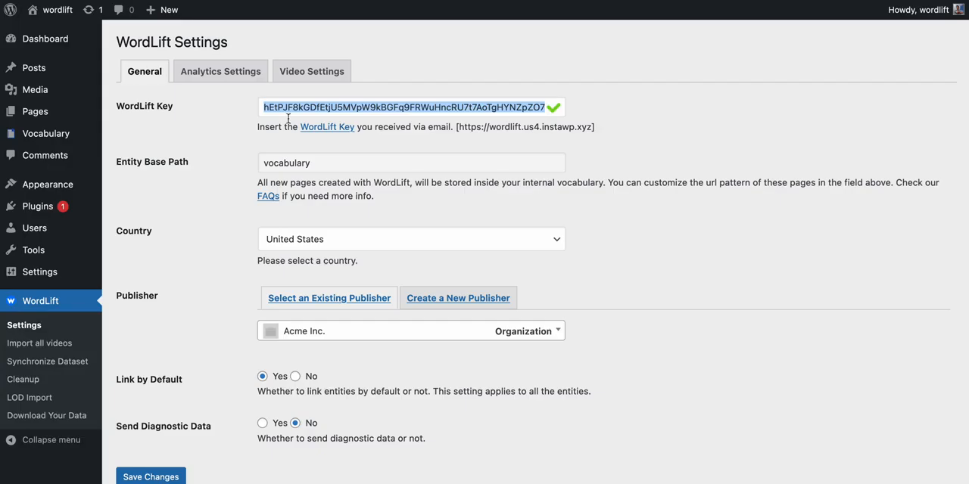
View the imported draft entities under Vocabulary > All Entities.
click(45, 133)
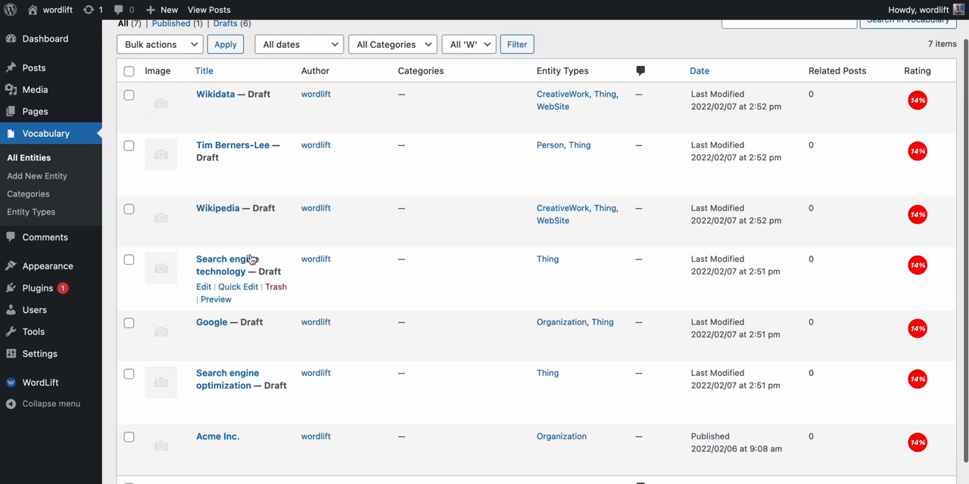
mouse_move(258, 361)
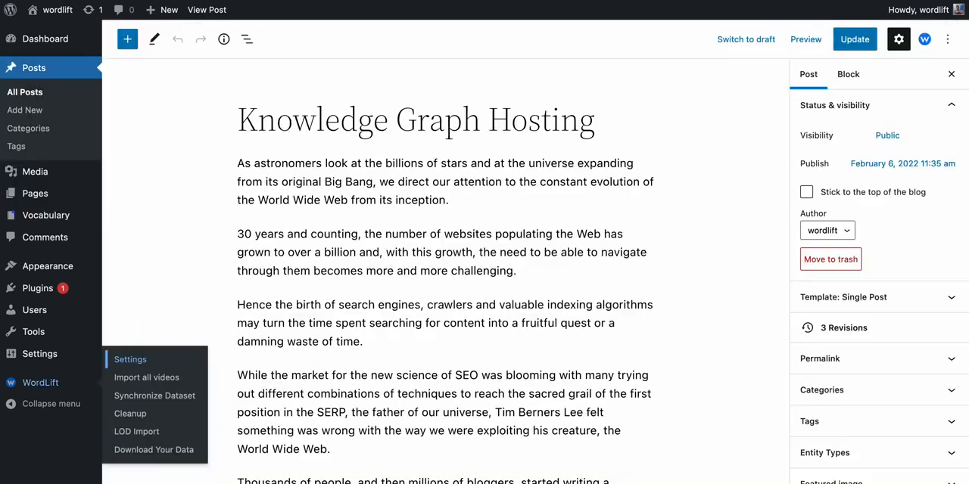
Link the SEO entity to the post in the WordLift panel and update the post.
click(923, 40)
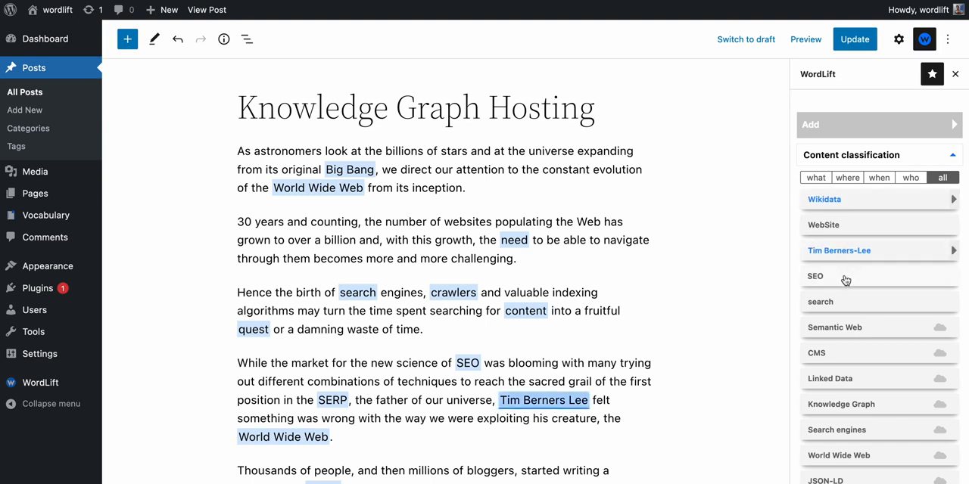
click(815, 276)
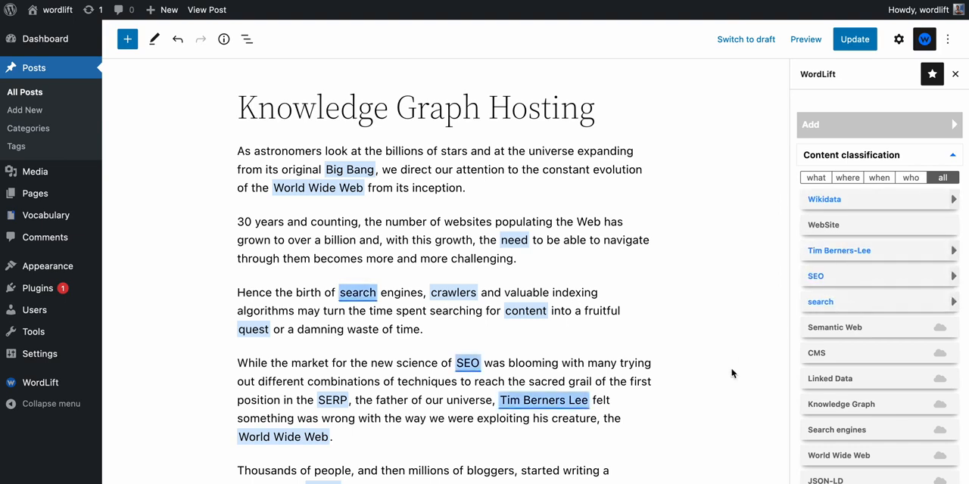
click(853, 40)
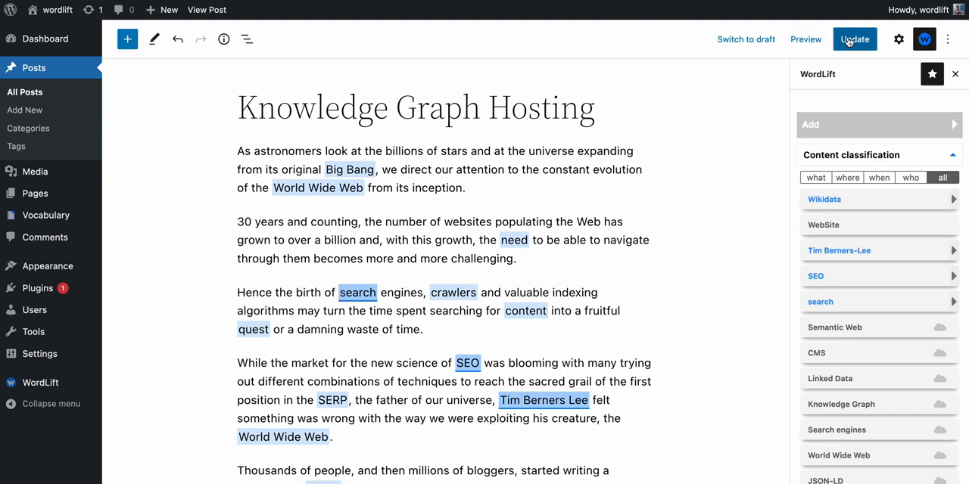
click(853, 39)
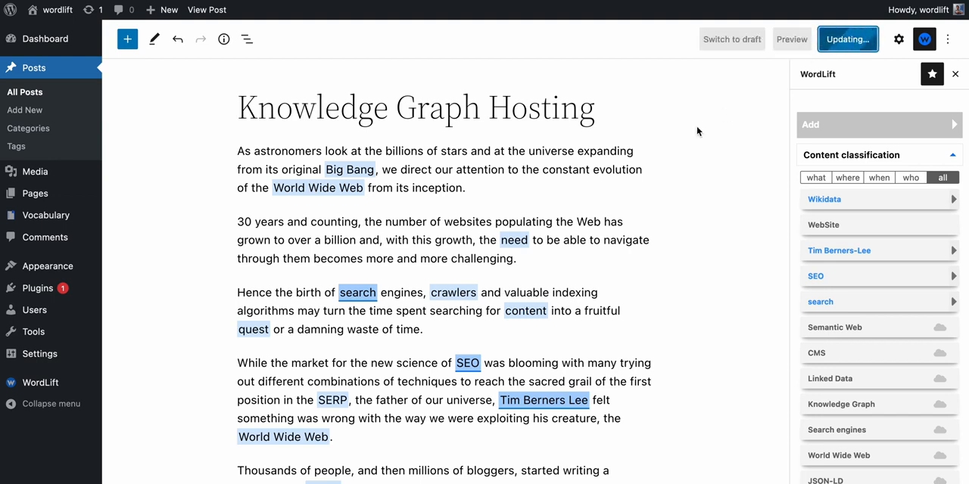
Show the post's Permalink panel in the post settings sidebar.
click(847, 39)
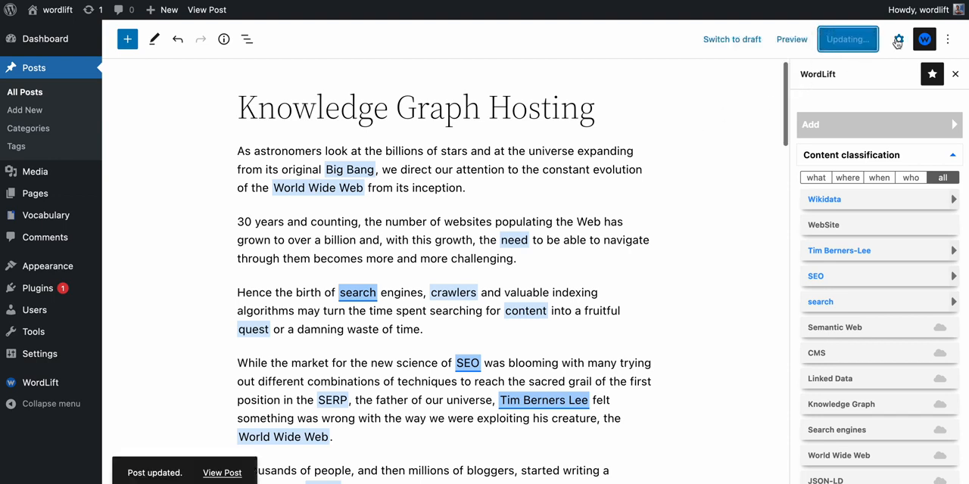
click(899, 40)
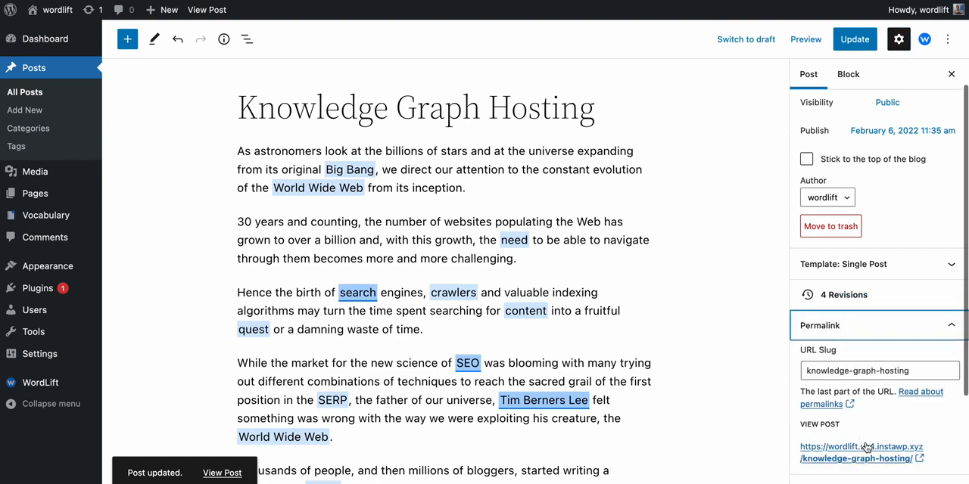
Copy the post's public View Post address for the Schema.org Validator.
click(860, 447)
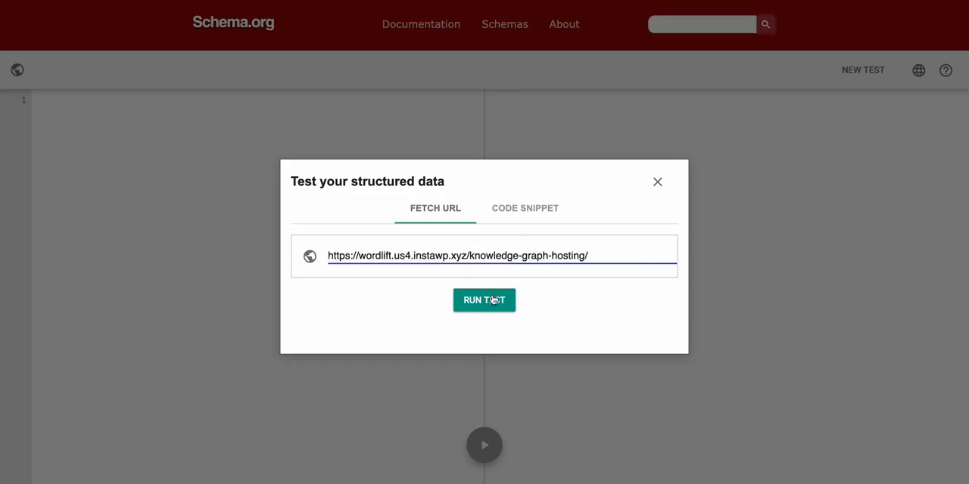
Run the structured data test on the post URL and review the Article markup.
click(484, 299)
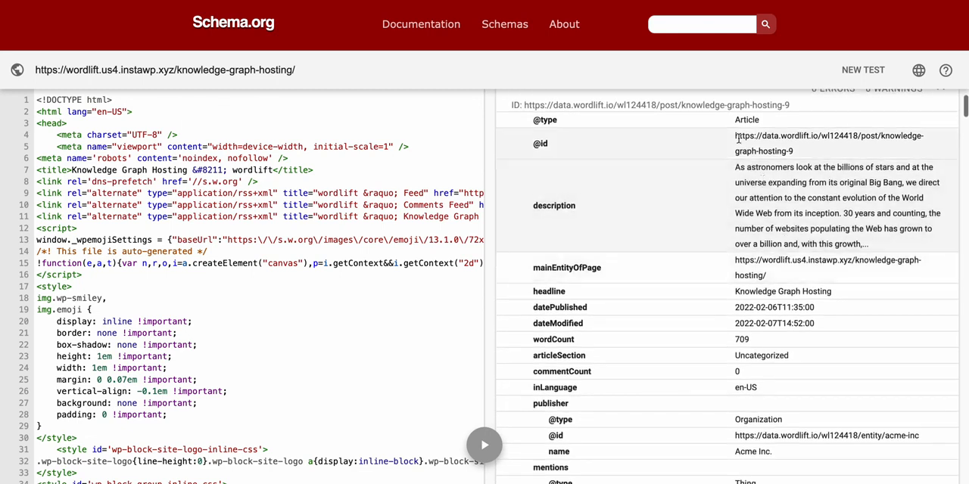
scroll(down, 3)
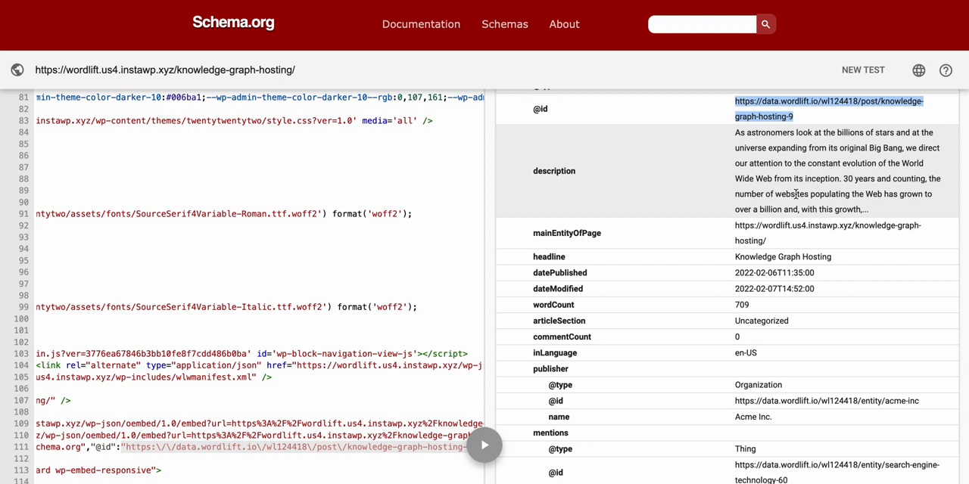
scroll(down, 3)
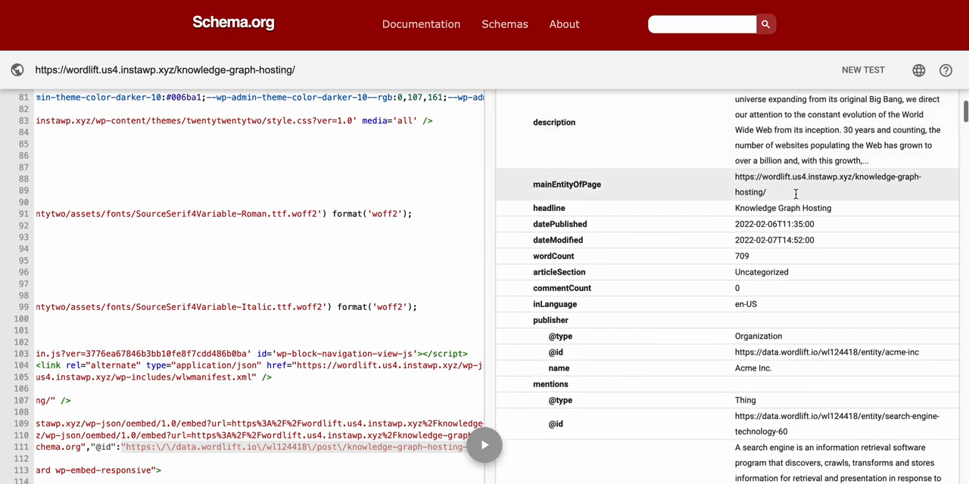
scroll(down, 3)
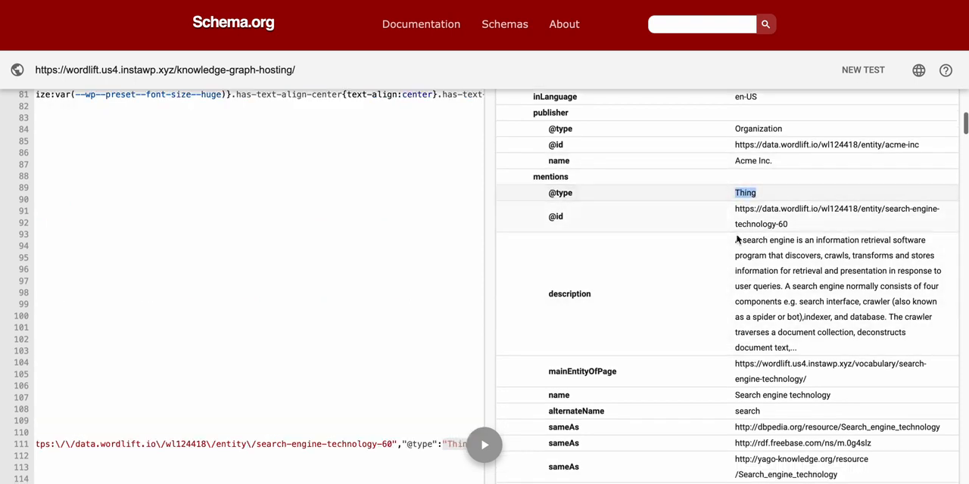
scroll(down, 3)
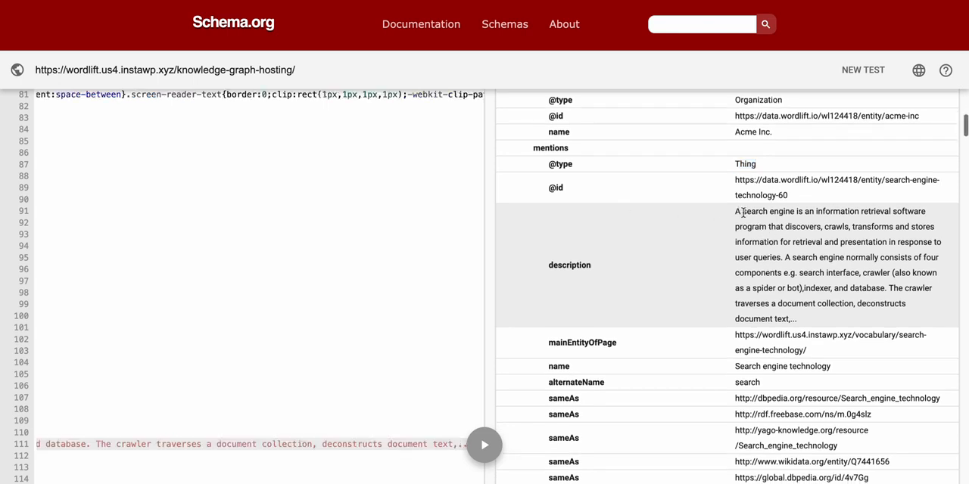
mouse_move(743, 220)
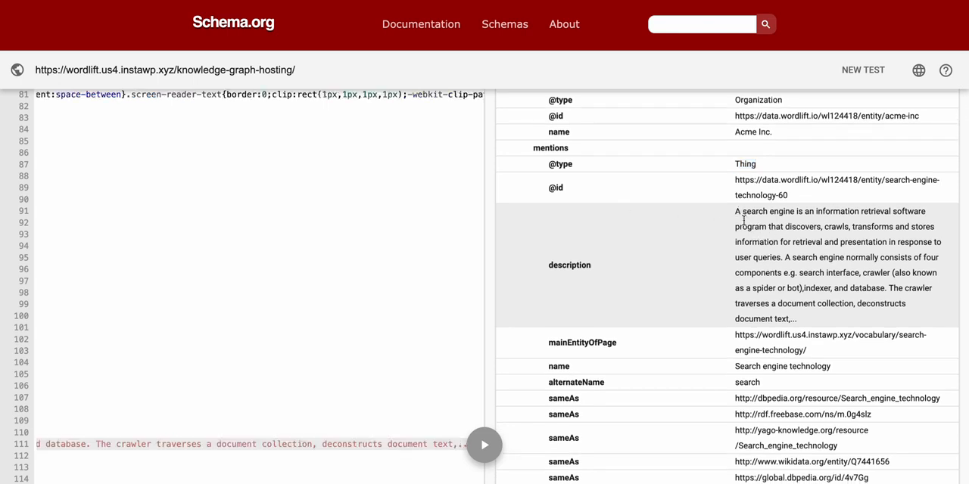
mouse_move(759, 271)
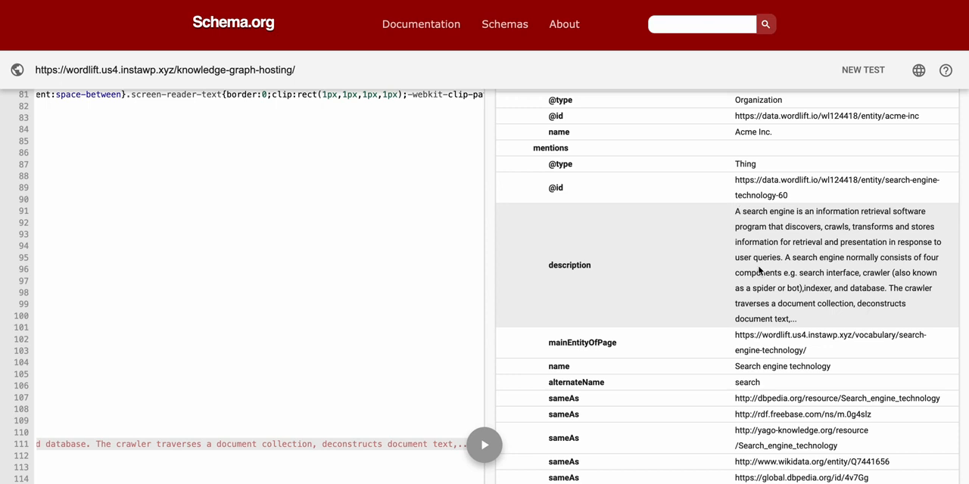
Review the mentioned entities (search engine technology, SEO) and their sameAs links.
scroll(down, 3)
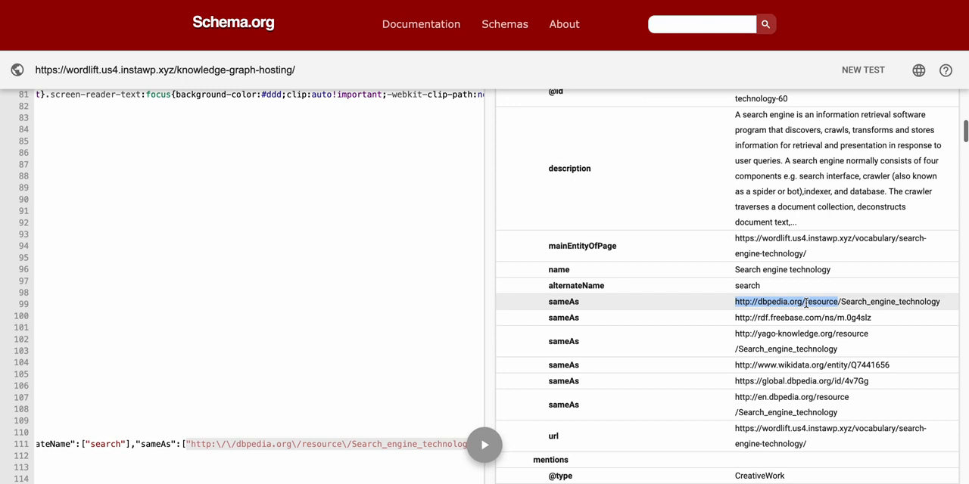
scroll(down, 3)
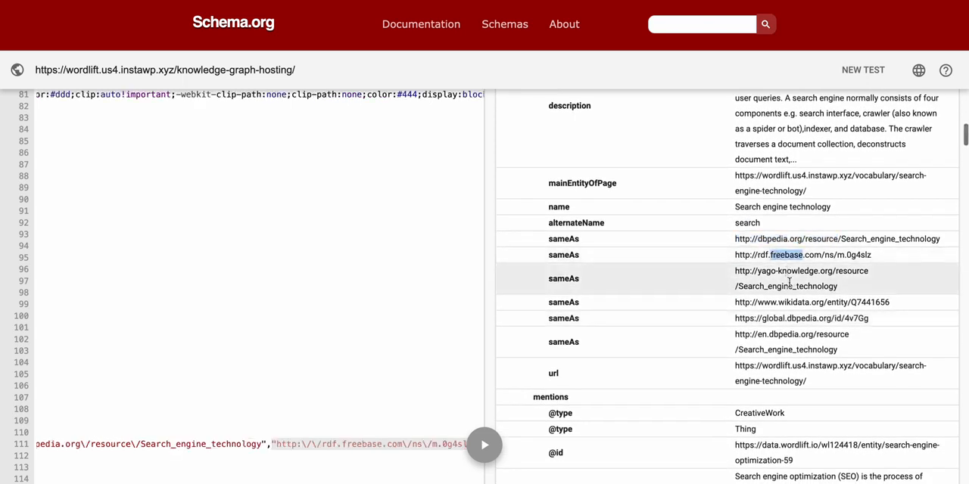
mouse_move(792, 303)
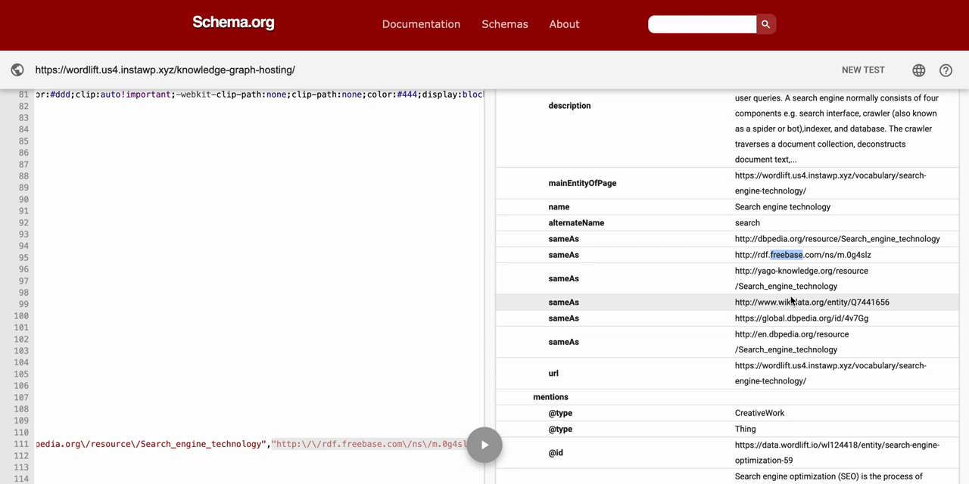
scroll(down, 3)
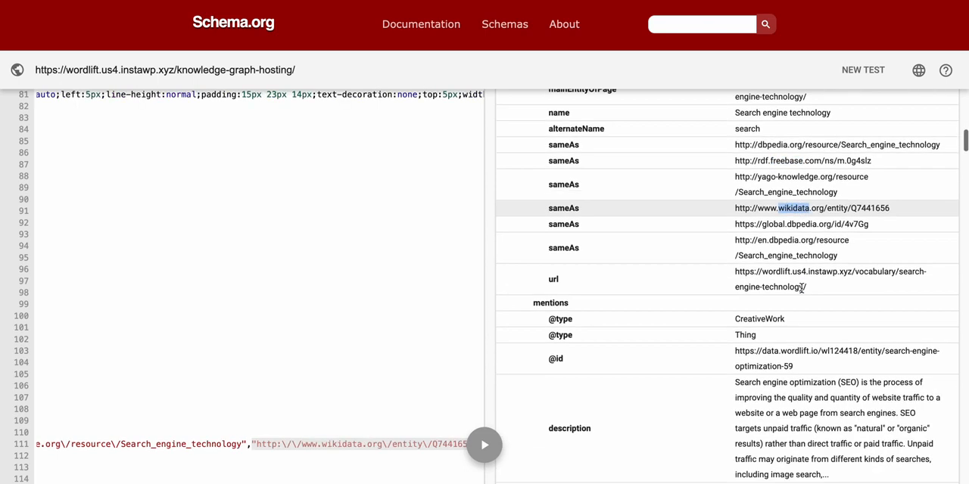
scroll(up, 3)
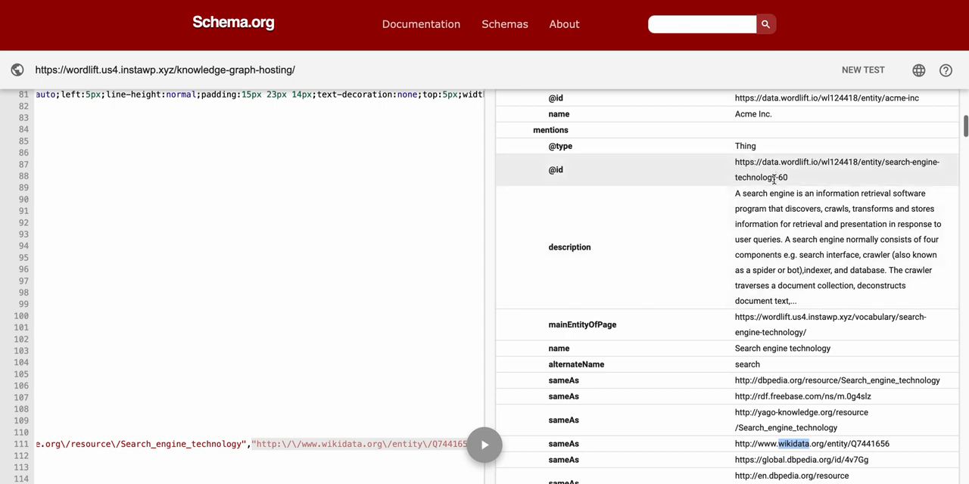
scroll(down, 3)
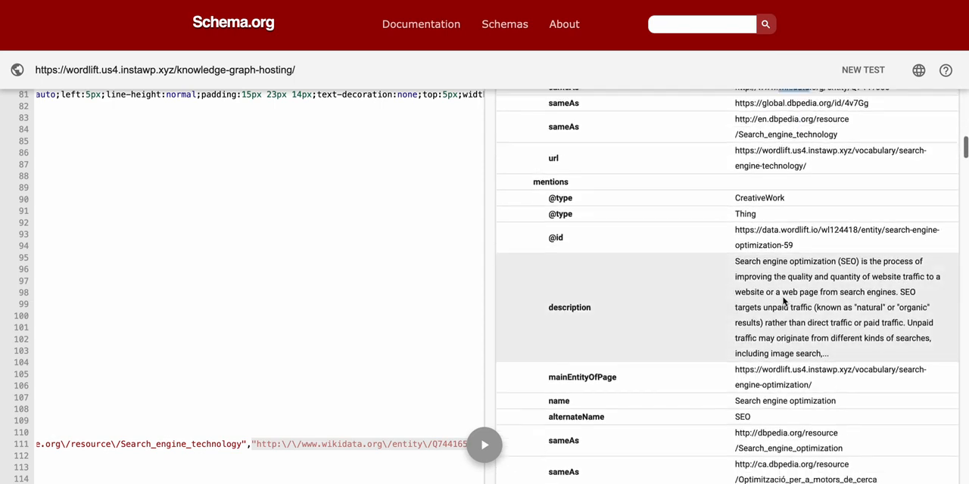
scroll(down, 3)
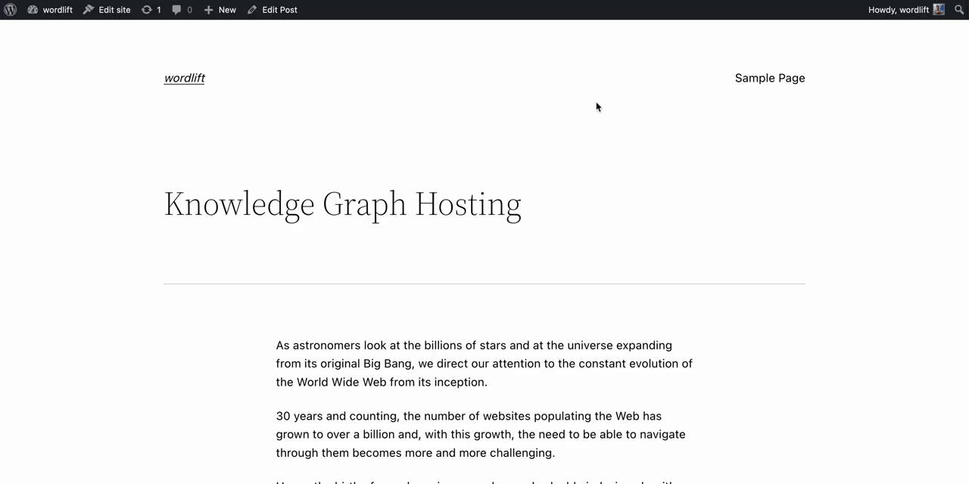
Select the Knowledge Graph entity in the WordLift panel and update the post.
click(278, 9)
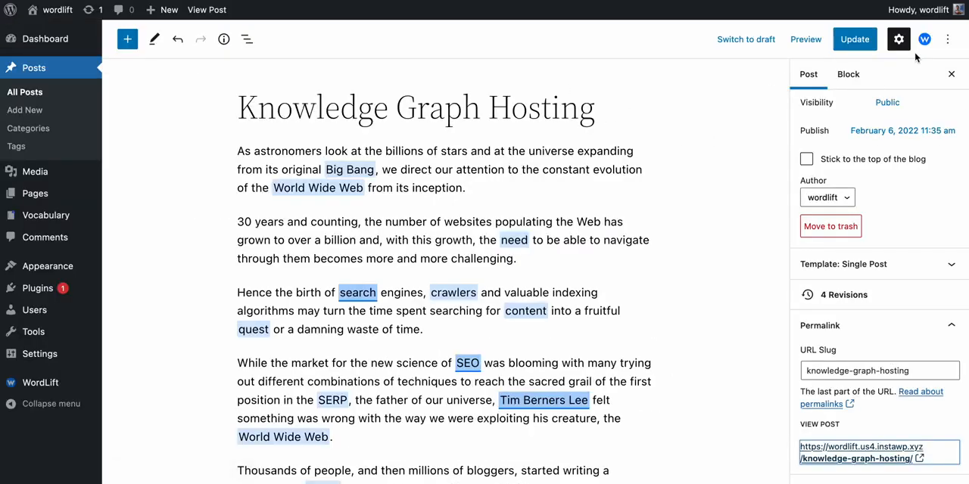
click(924, 39)
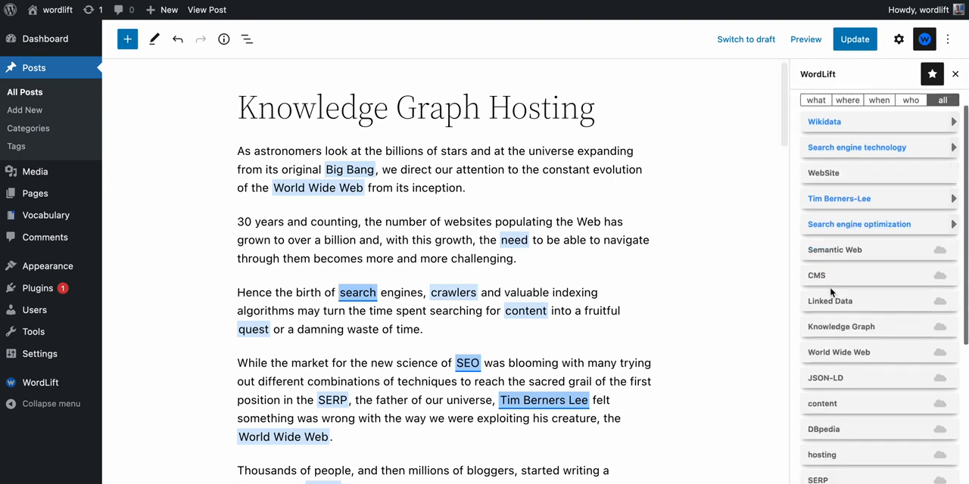
mouse_move(832, 334)
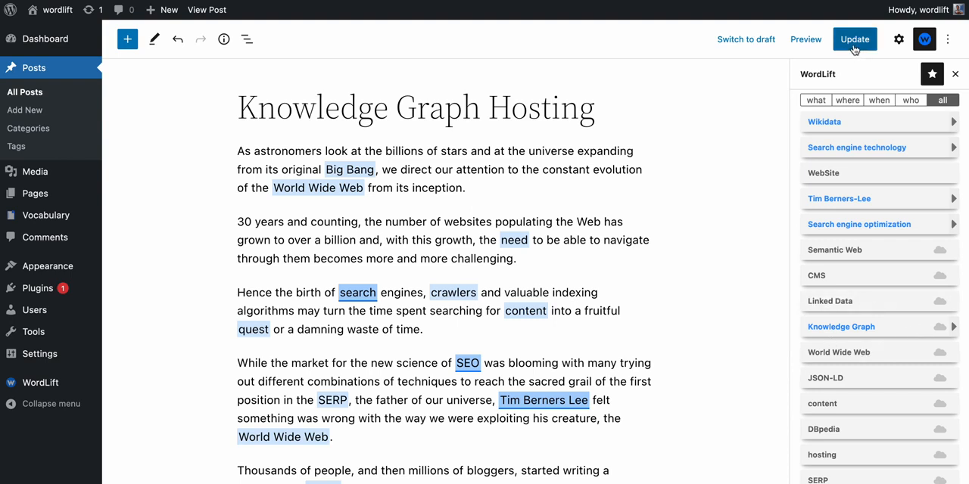
click(854, 39)
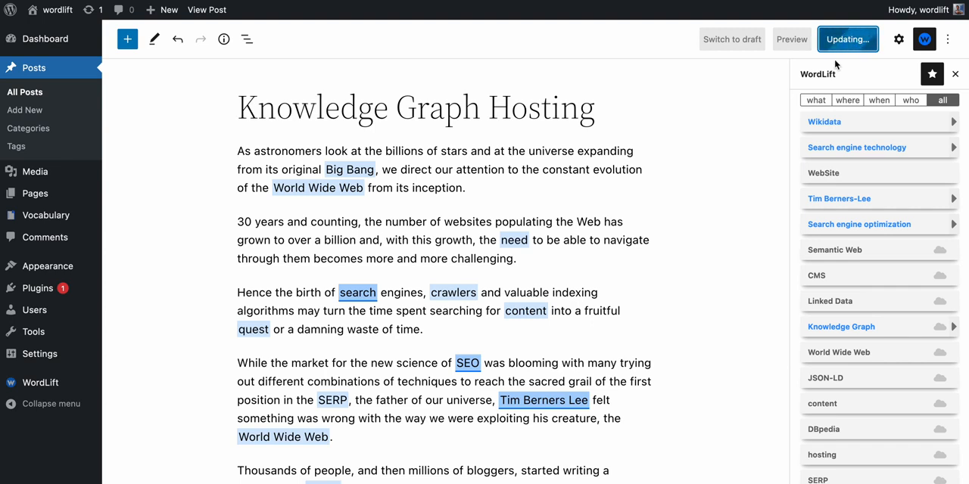
click(847, 39)
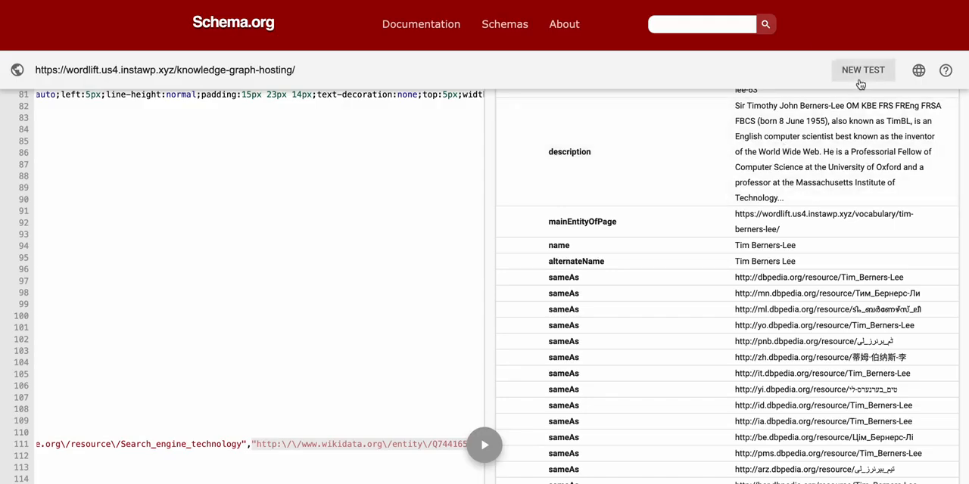
Re-run the test and confirm Knowledge Graph appears as the Article's about entity.
click(862, 70)
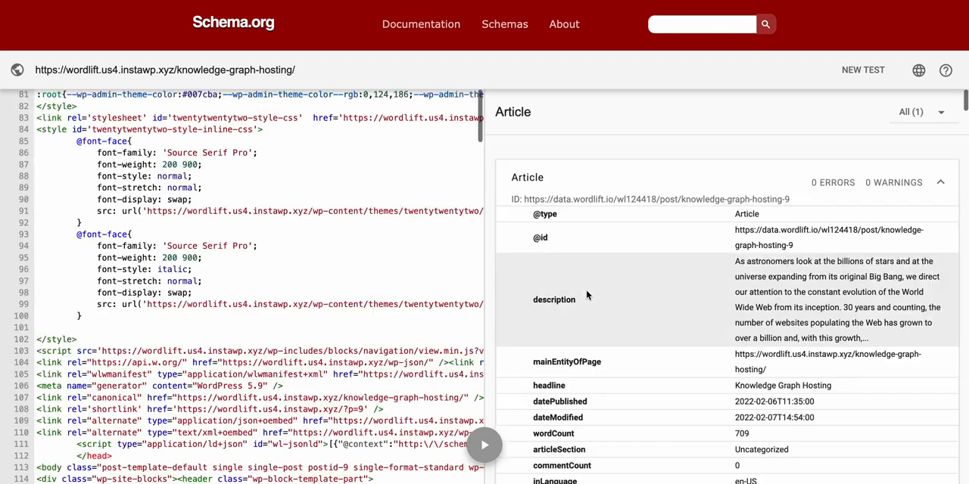
scroll(down, 3)
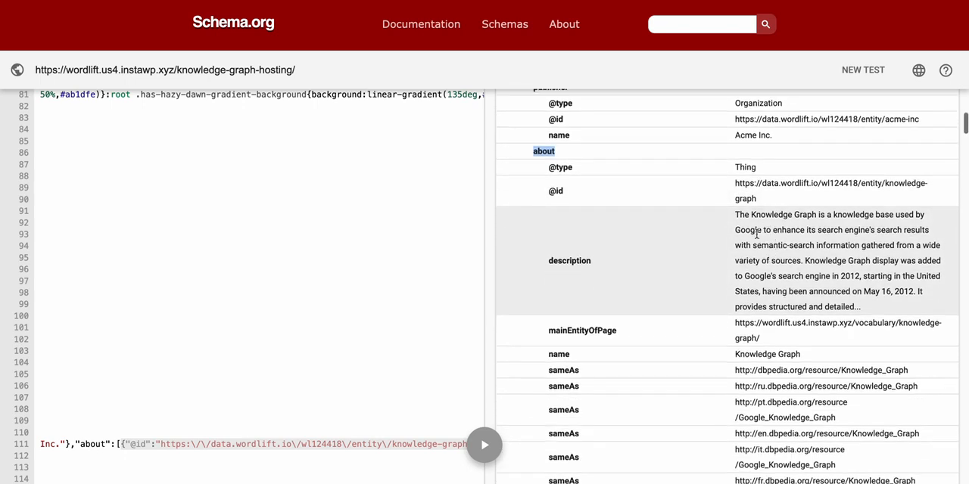
mouse_move(662, 312)
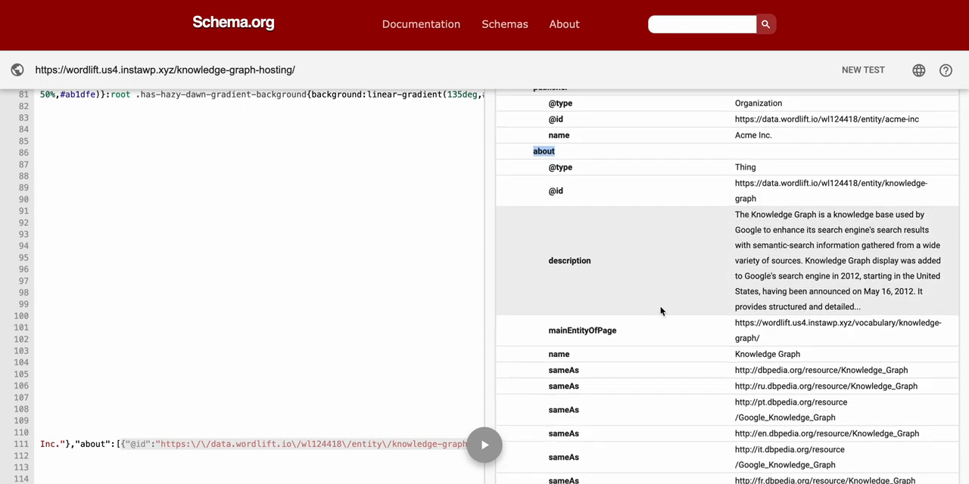
mouse_move(660, 312)
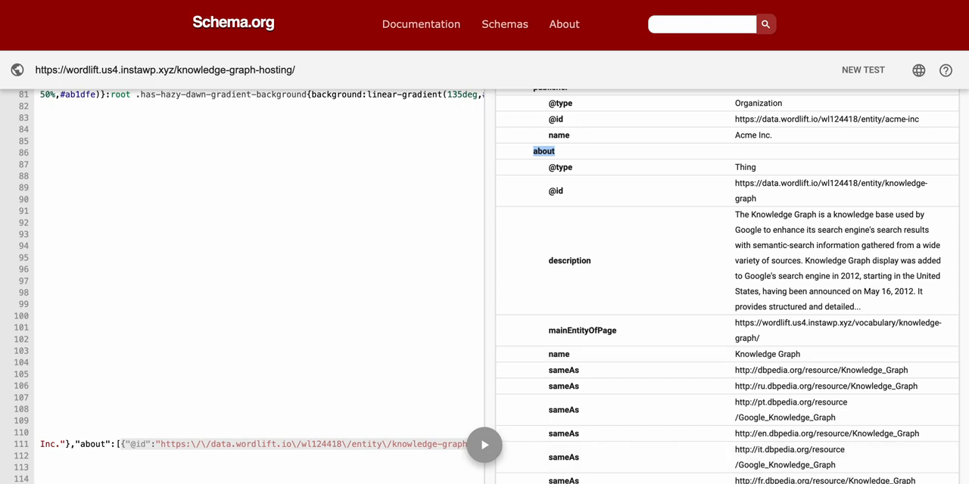